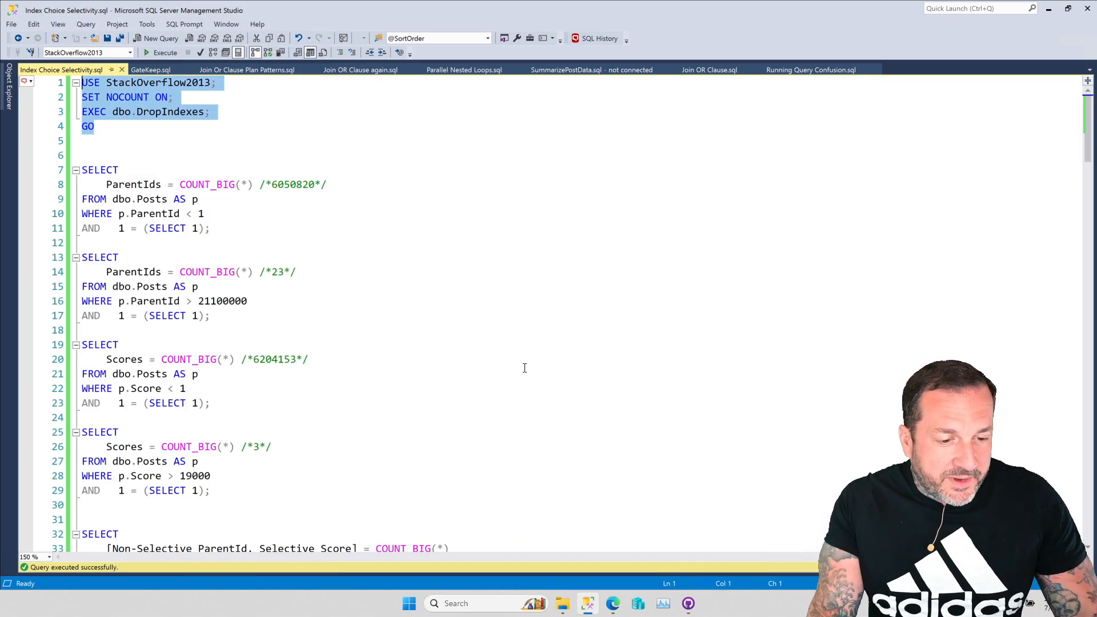
{"action": "mouse_move", "coordinate": [353, 351]}
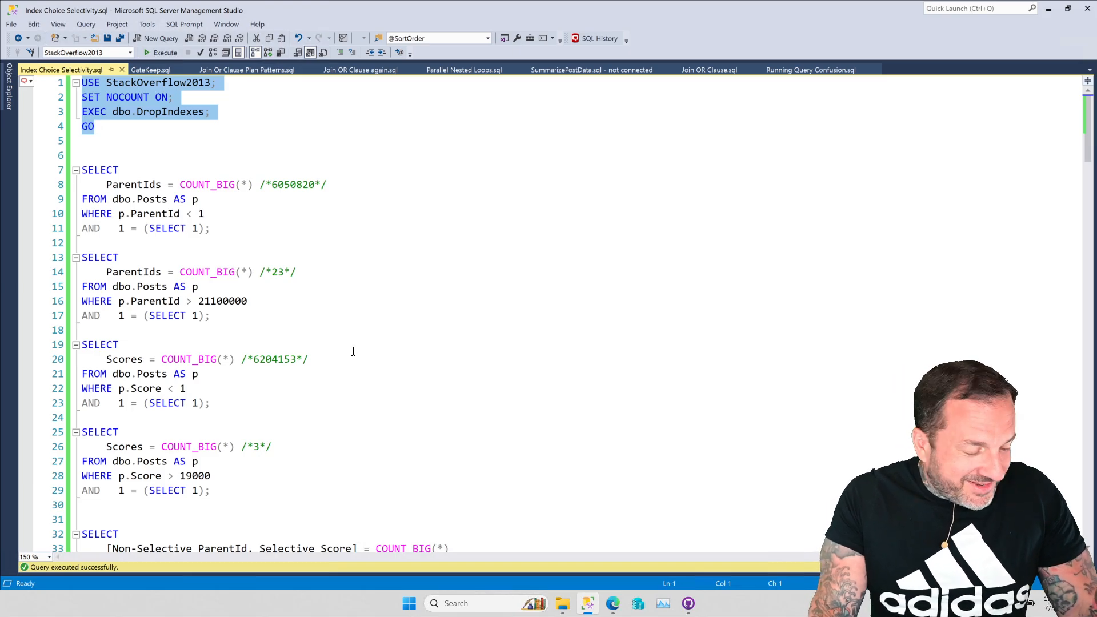
{"action": "mouse_move", "coordinate": [329, 379]}
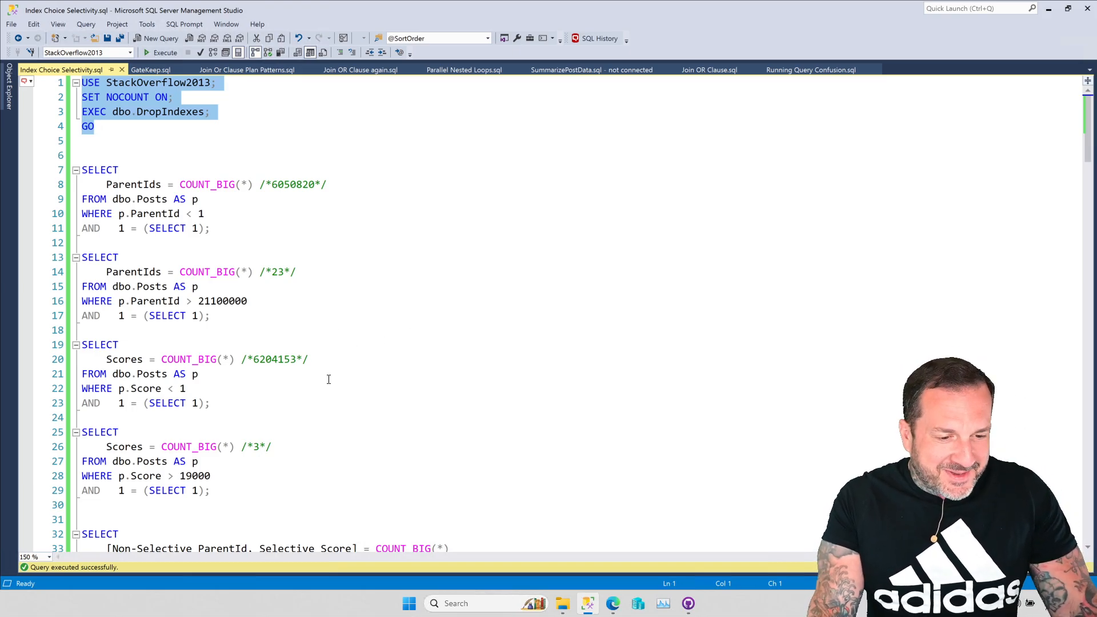
Step: Scroll to the four COUNT_BIG queries on dbo.Posts, lines 7–29
{"action": "scroll", "scroll_direction": "down", "scroll_amount": 3}
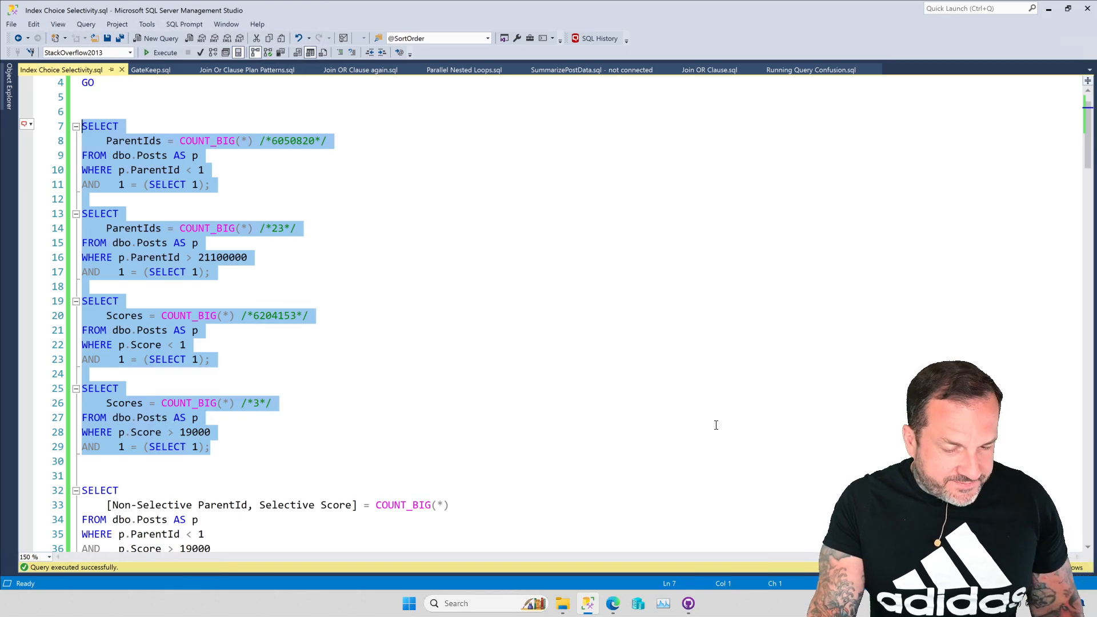
Step: Execute the four count queries, returning 6050820, 23, 6204153 and 3
{"action": "left_click", "coordinate": [166, 53]}
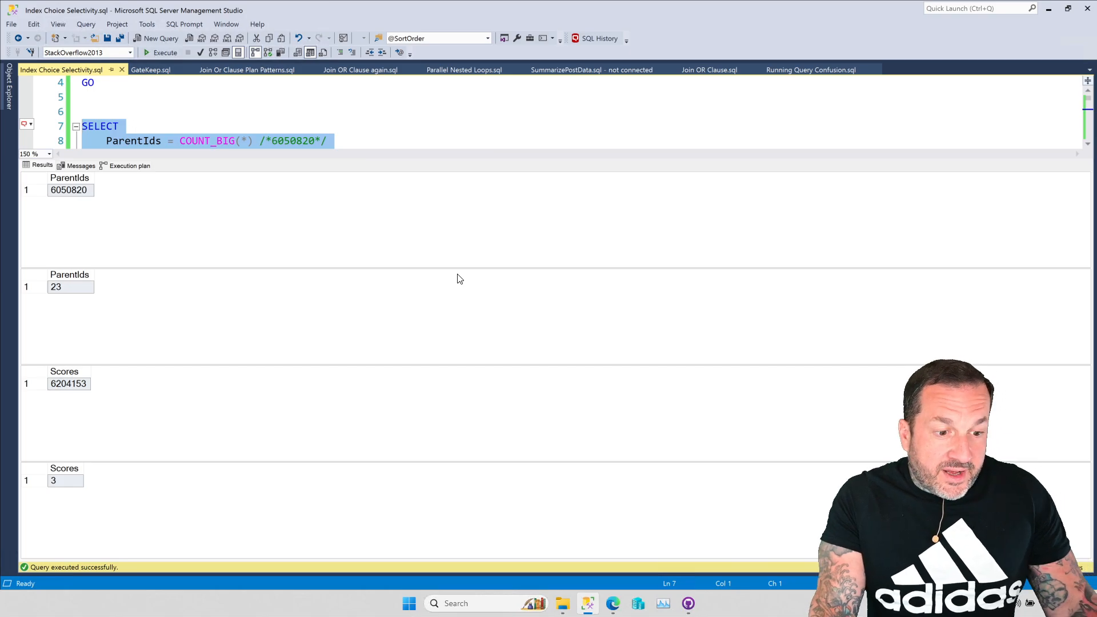
{"action": "mouse_move", "coordinate": [663, 368]}
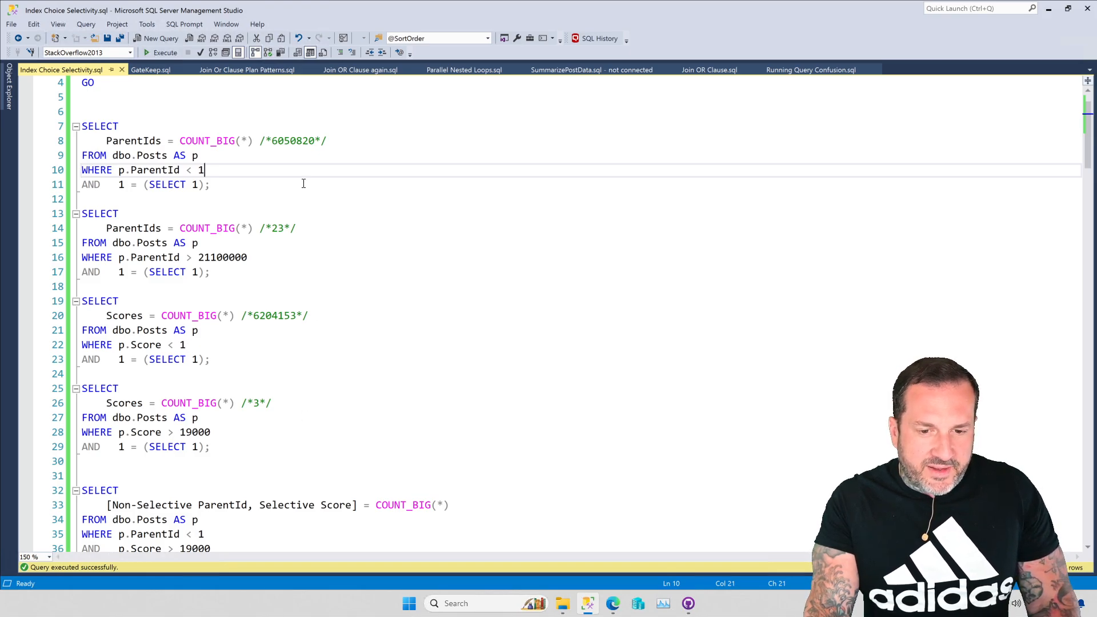
{"action": "double_click", "coordinate": [293, 141]}
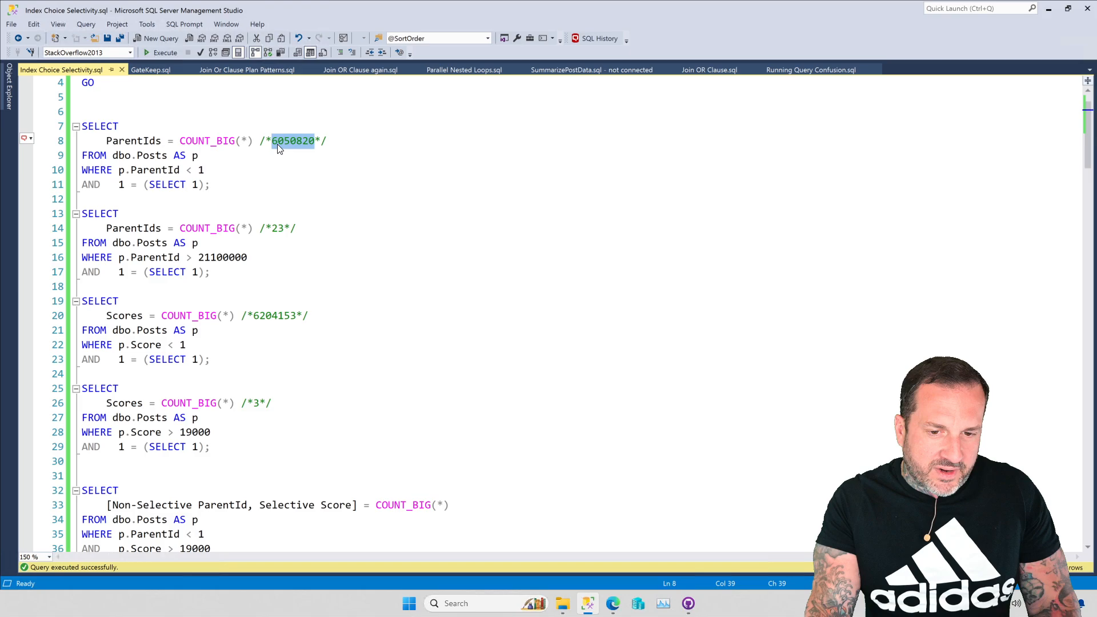
{"action": "mouse_move", "coordinate": [265, 334]}
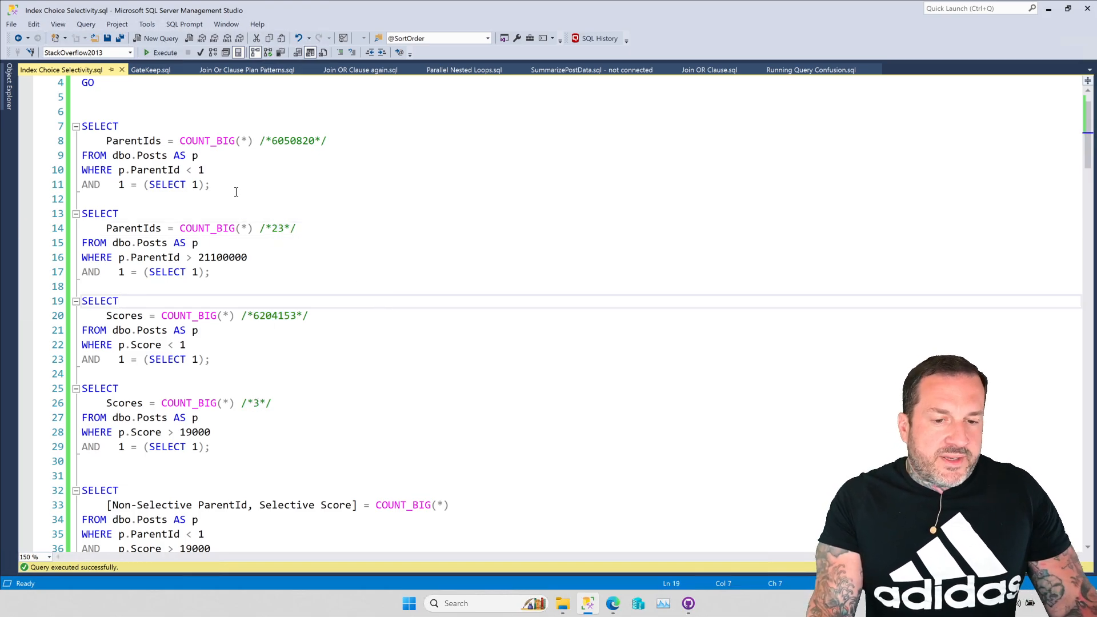
{"action": "mouse_move", "coordinate": [350, 216]}
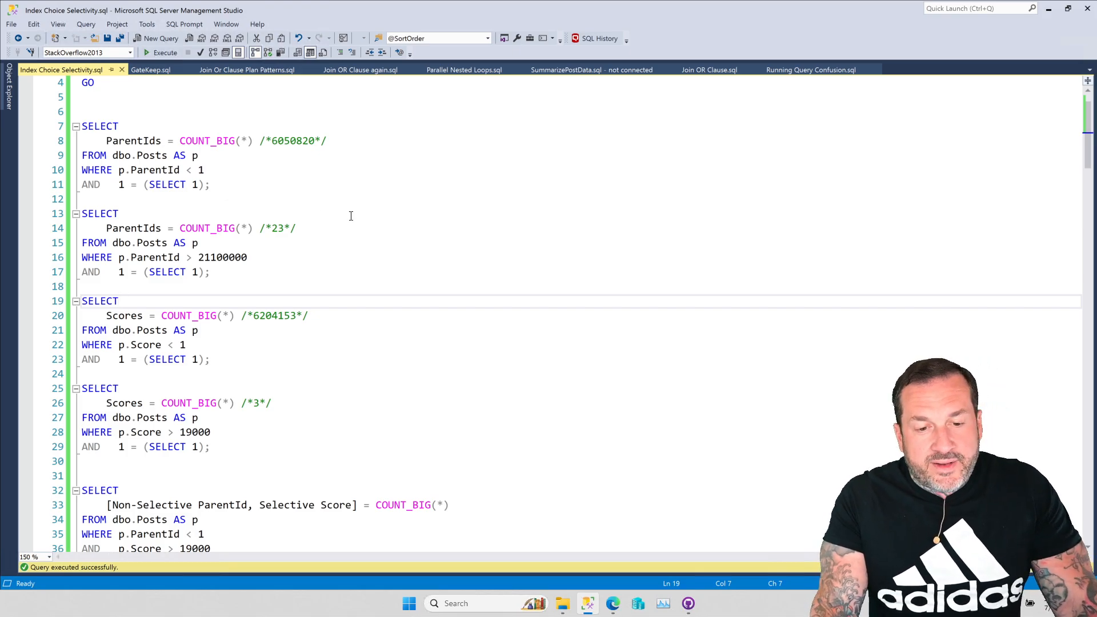
{"action": "mouse_move", "coordinate": [242, 342]}
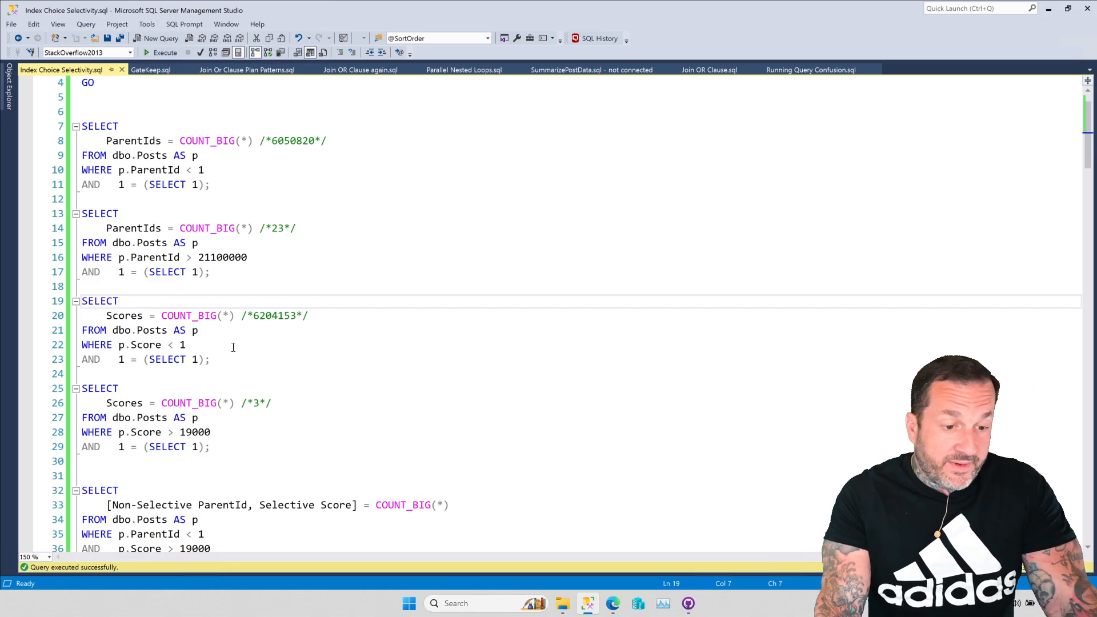
{"action": "left_click", "coordinate": [119, 301]}
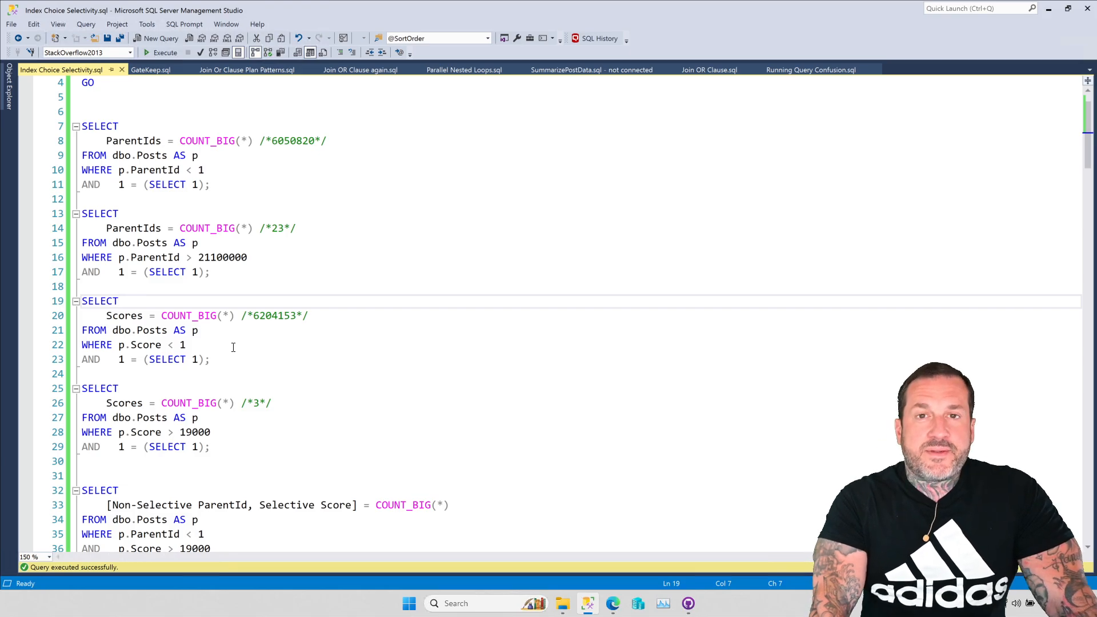
{"action": "left_click", "coordinate": [119, 302]}
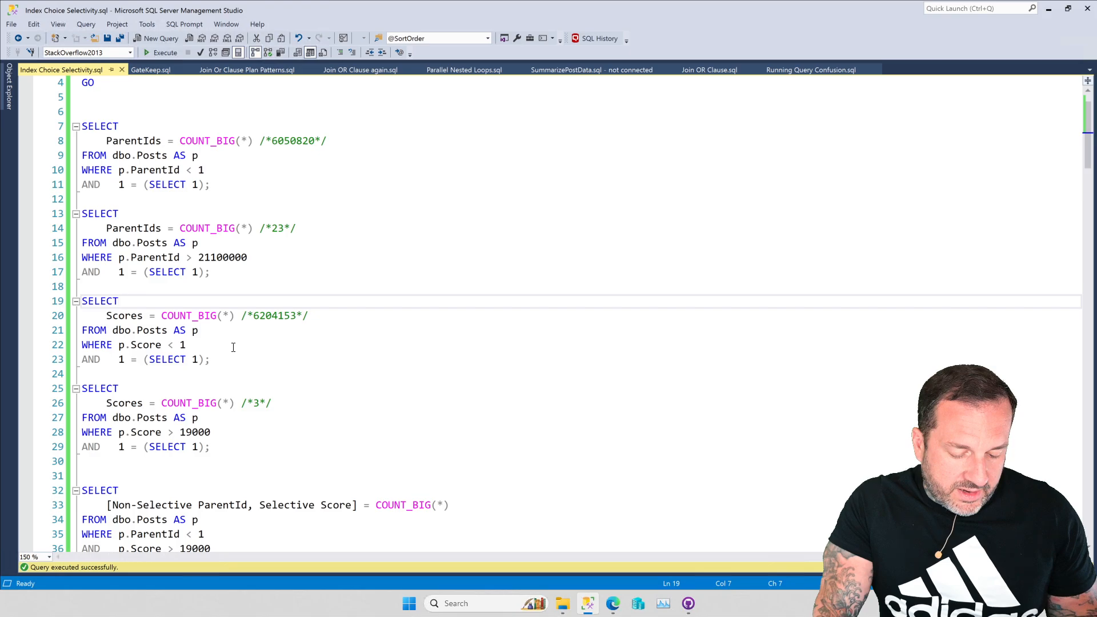
{"action": "left_click", "coordinate": [119, 301]}
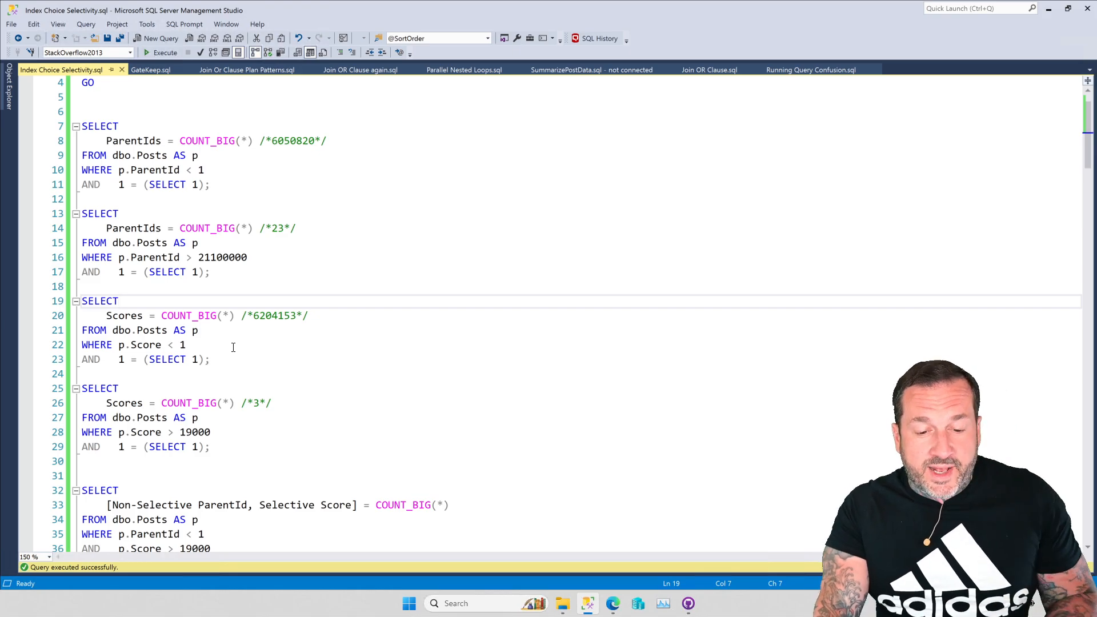
Step: Execute the two ParentId-and-Score count queries on lines 32–44, each returning 1
{"action": "scroll", "scroll_direction": "down", "scroll_amount": 3}
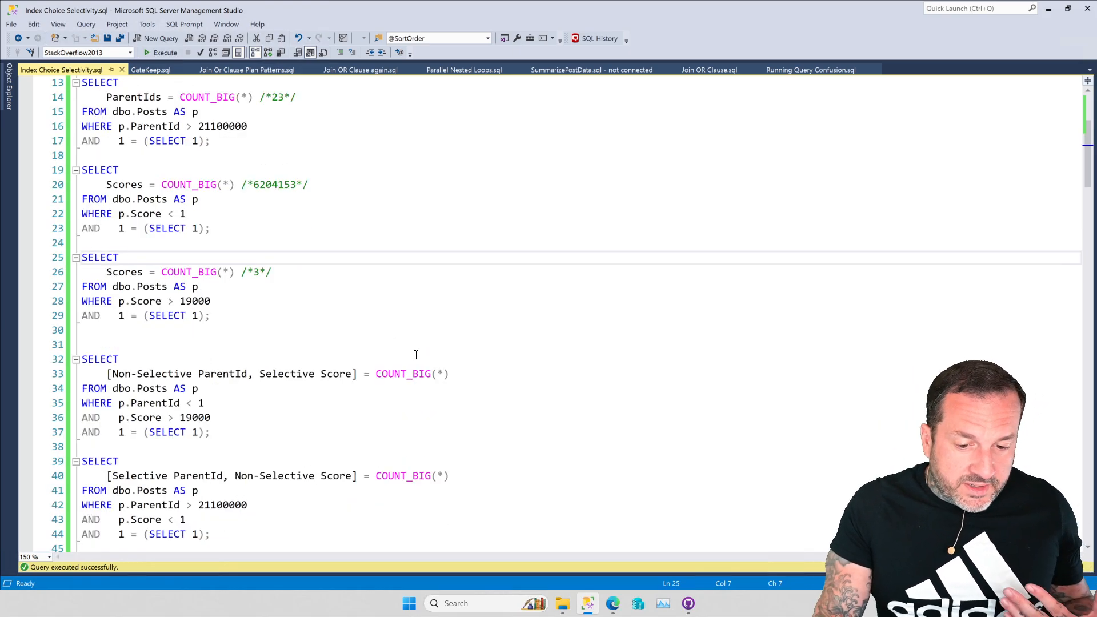
{"action": "scroll", "scroll_direction": "down", "scroll_amount": 3}
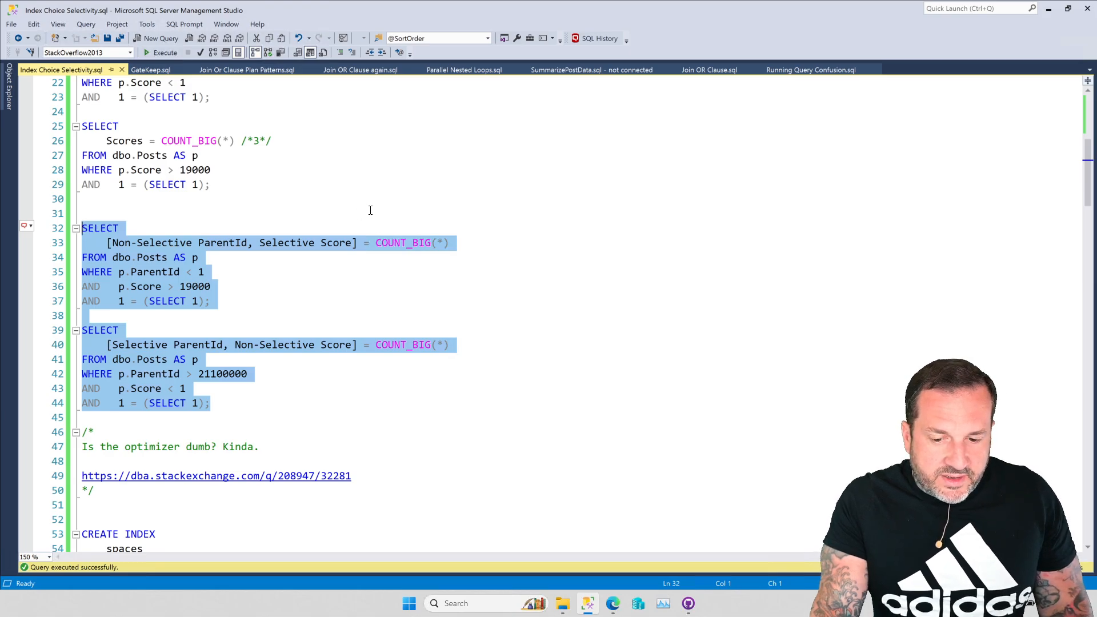
{"action": "left_click", "coordinate": [164, 52]}
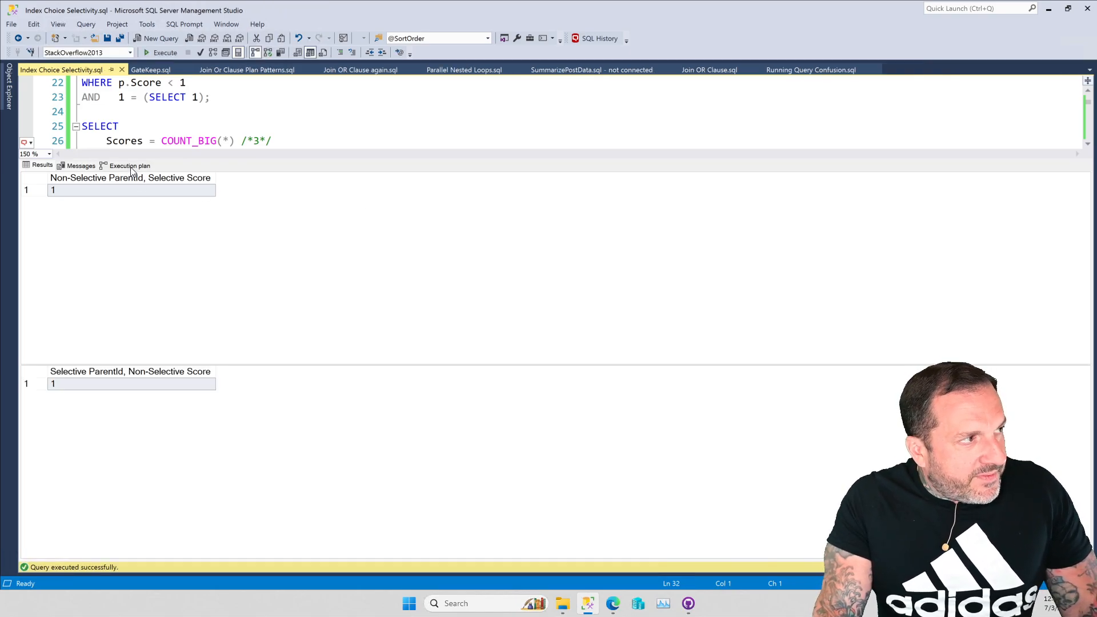
{"action": "left_click", "coordinate": [128, 166]}
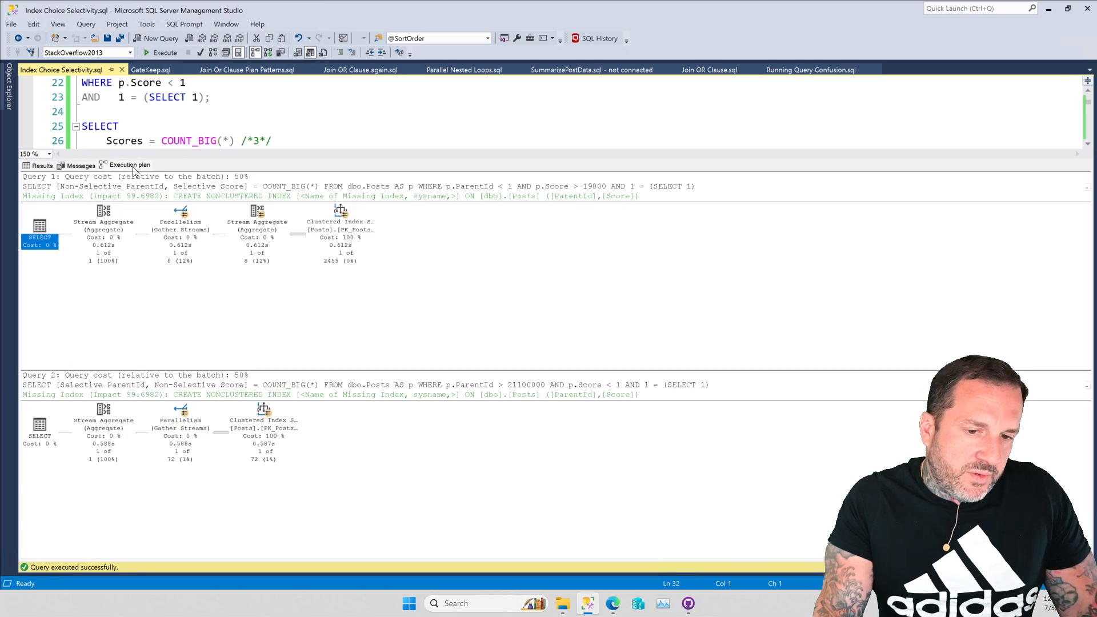
{"action": "mouse_move", "coordinate": [445, 374]}
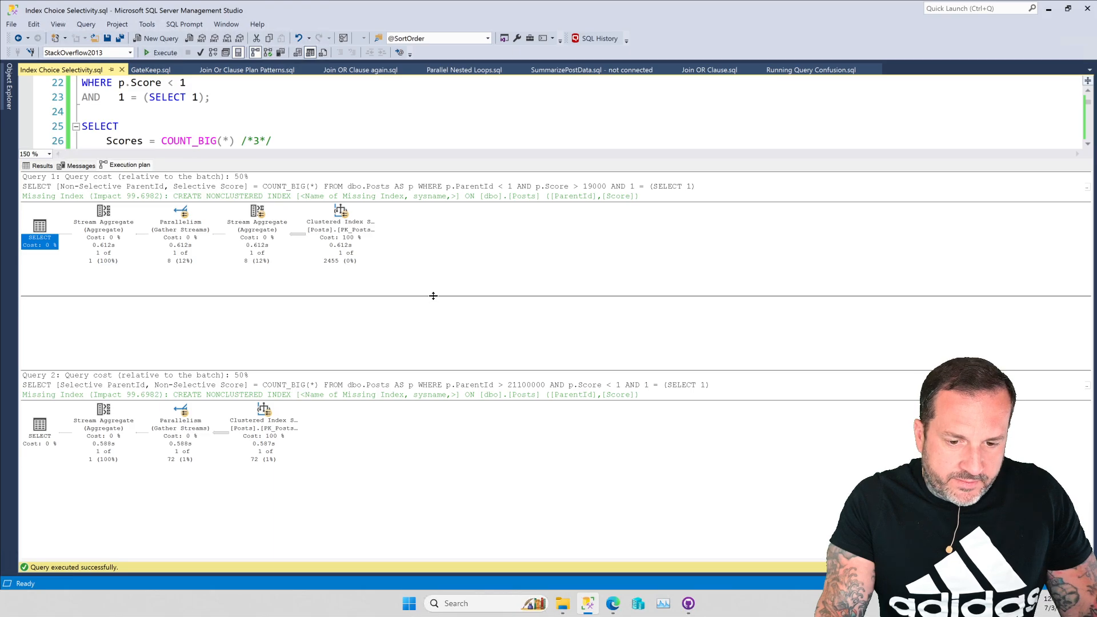
{"action": "scroll", "scroll_direction": "up", "scroll_amount": 3}
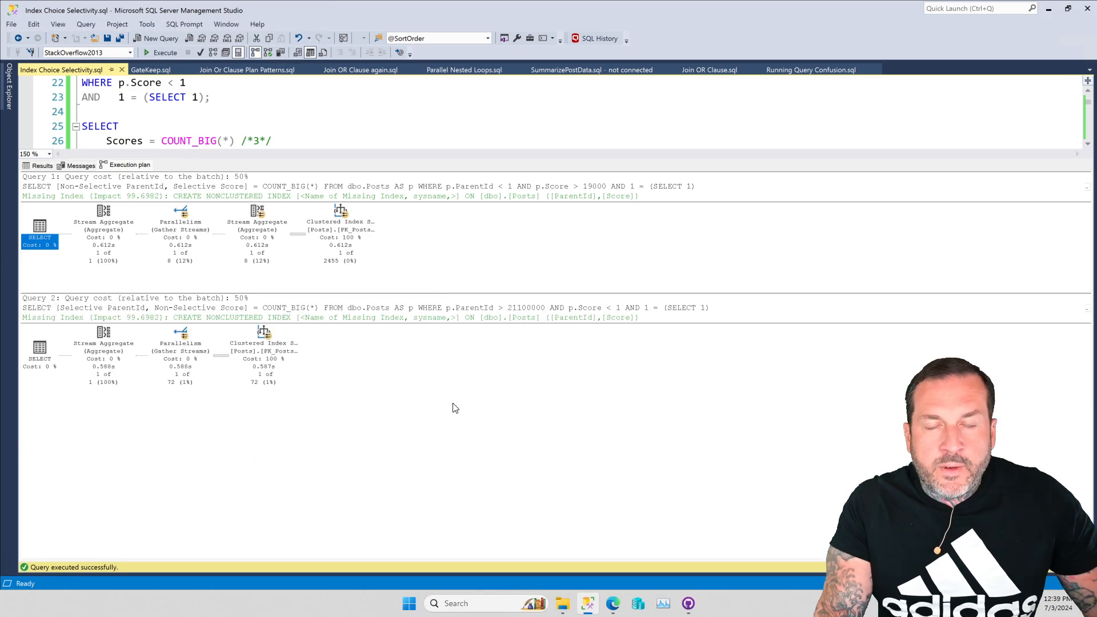
{"action": "mouse_move", "coordinate": [560, 469]}
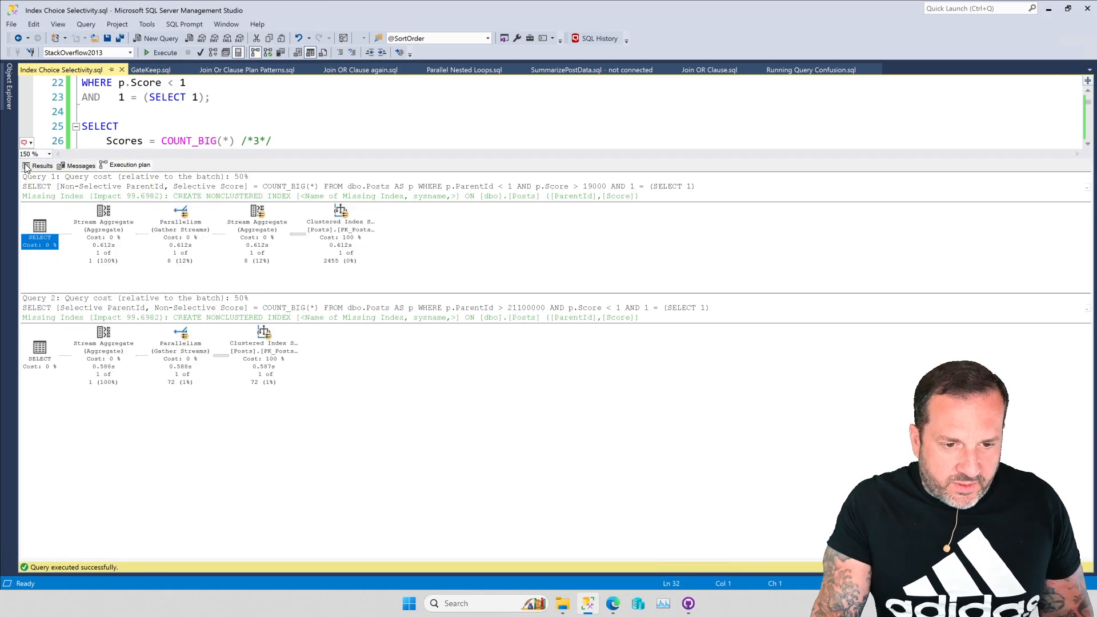
{"action": "left_click", "coordinate": [41, 165]}
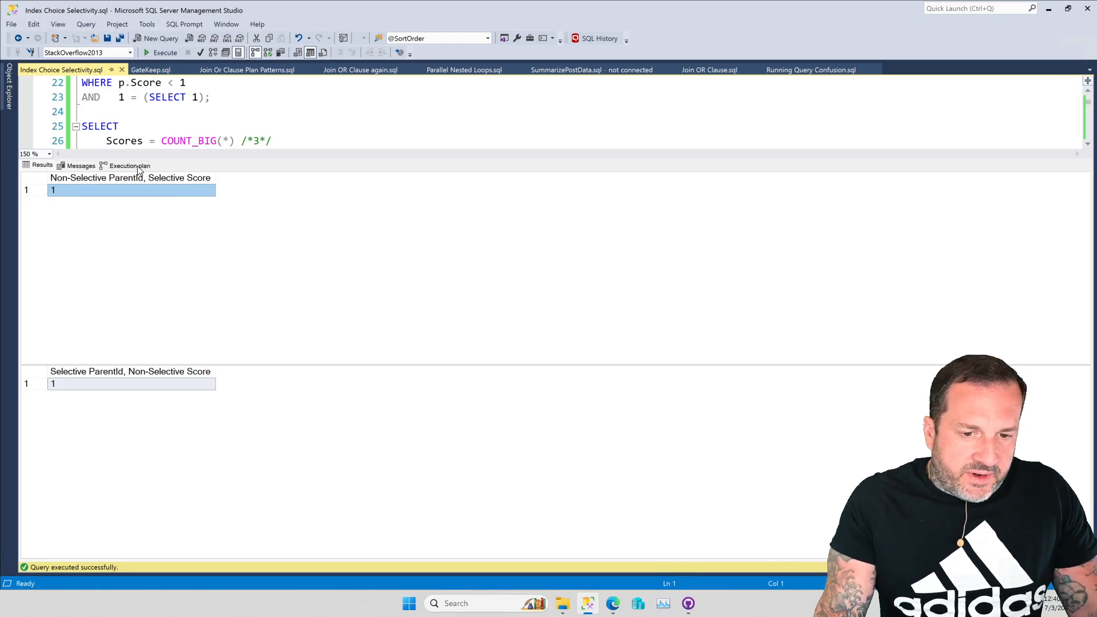
Step: Hide the results pane and follow the dba.stackexchange.com link on line 49
{"action": "left_click", "coordinate": [129, 165]}
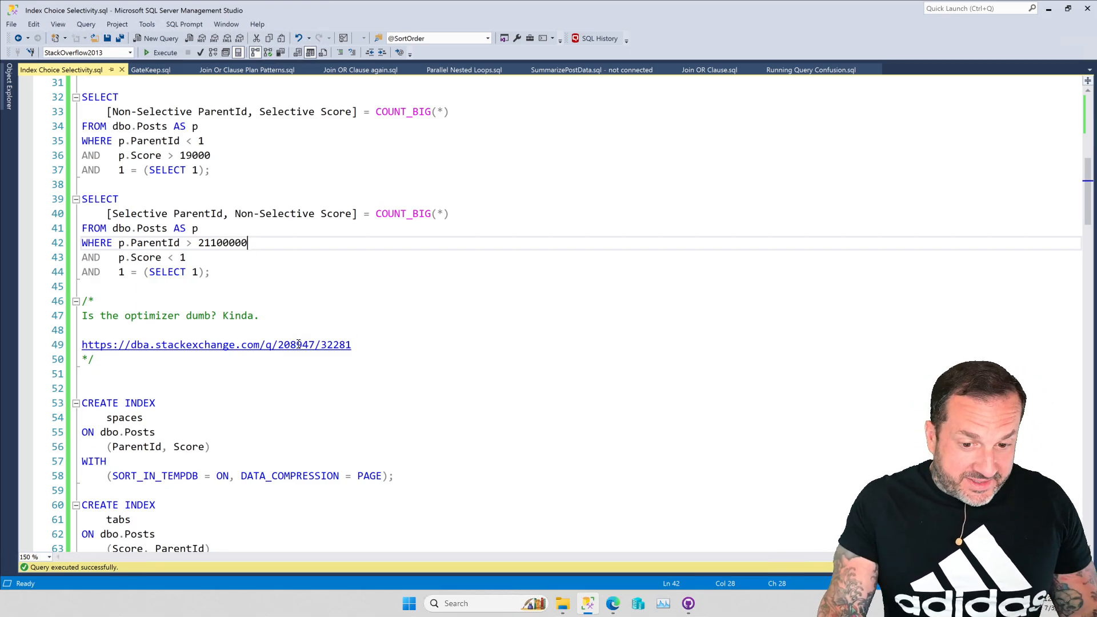
{"action": "left_click", "coordinate": [294, 344]}
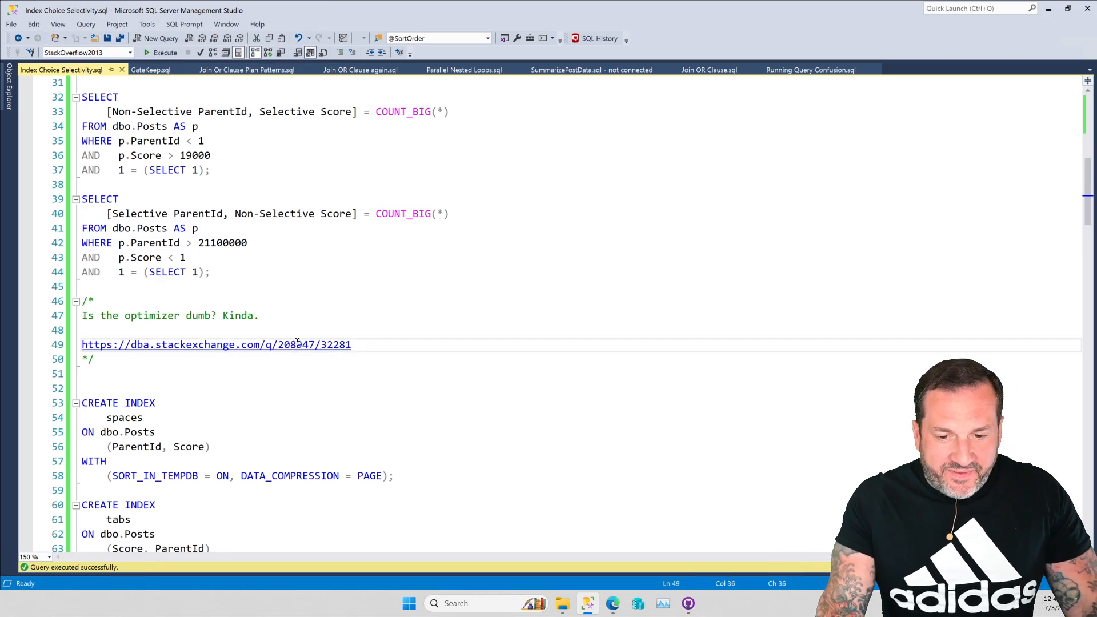
{"action": "left_click", "coordinate": [216, 344]}
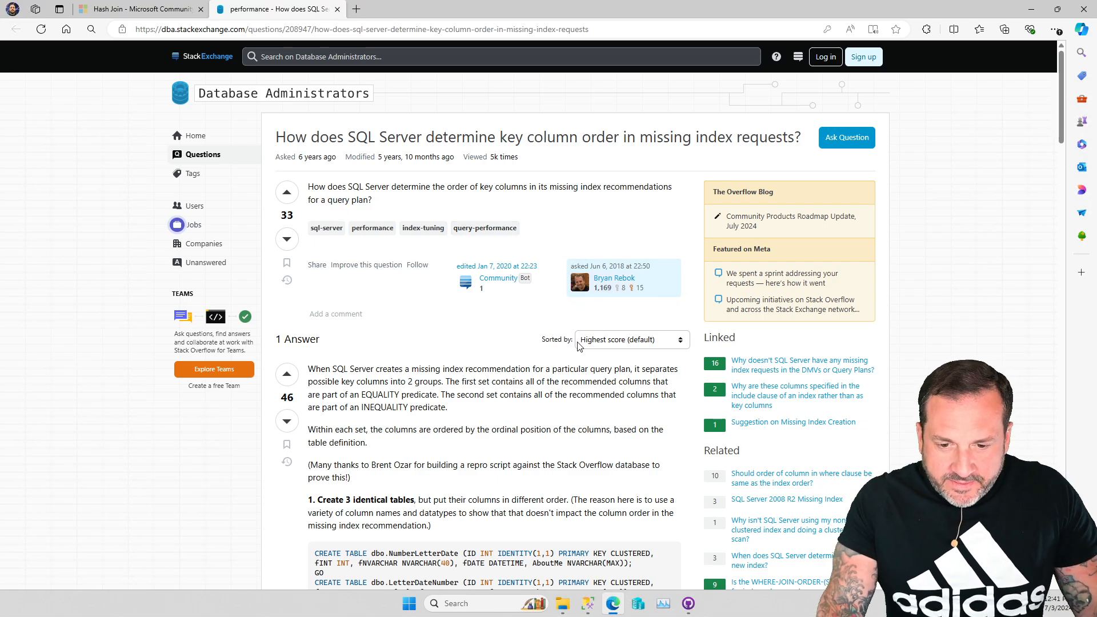
Step: Scroll the answer down to the three-inequality-filter example and back to the question
{"action": "scroll", "scroll_direction": "down", "scroll_amount": 3}
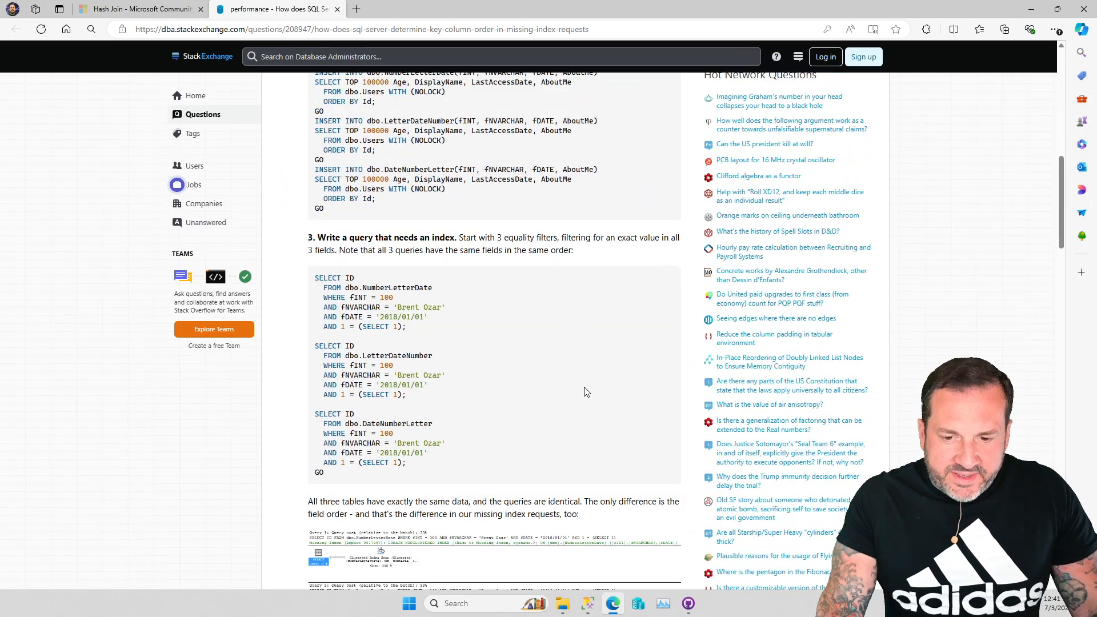
{"action": "scroll", "scroll_direction": "down", "scroll_amount": 3}
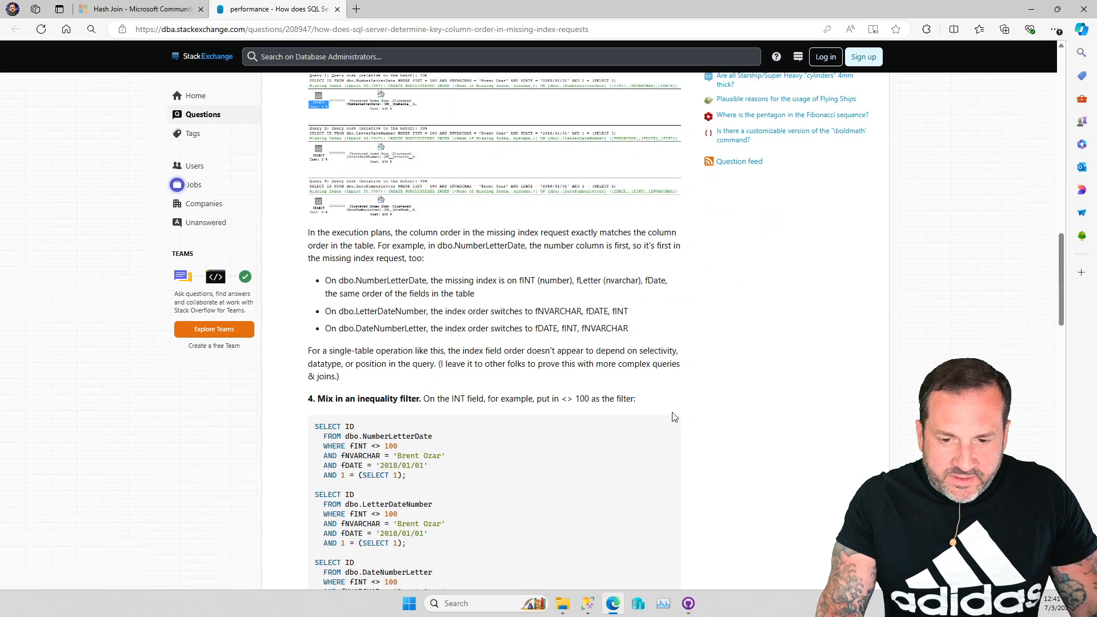
{"action": "scroll", "scroll_direction": "down", "scroll_amount": 3}
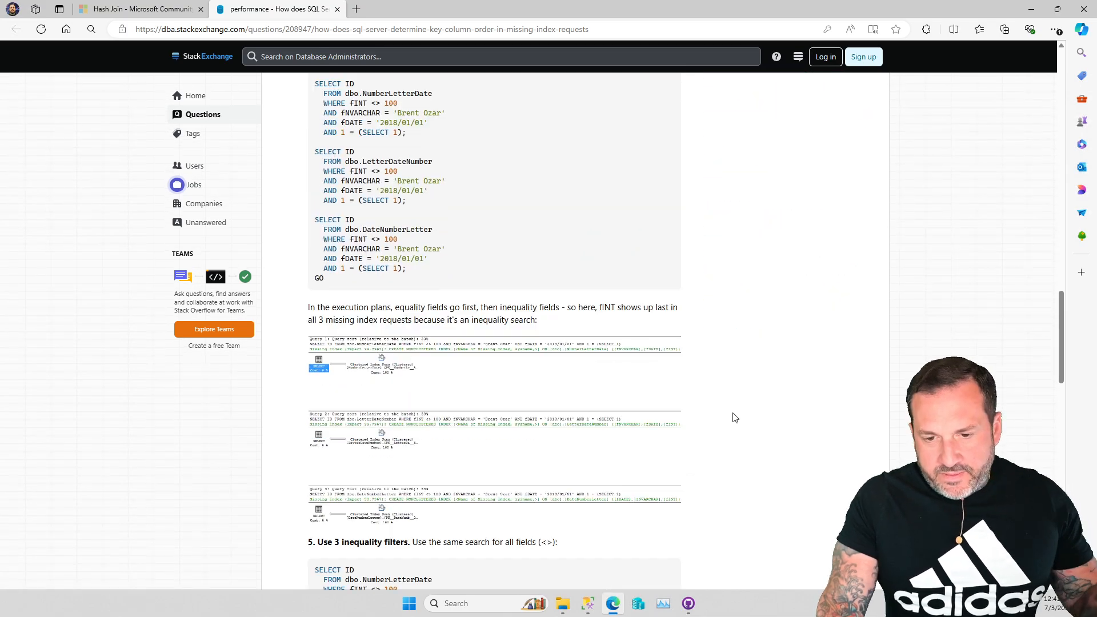
{"action": "scroll", "scroll_direction": "down", "scroll_amount": 3}
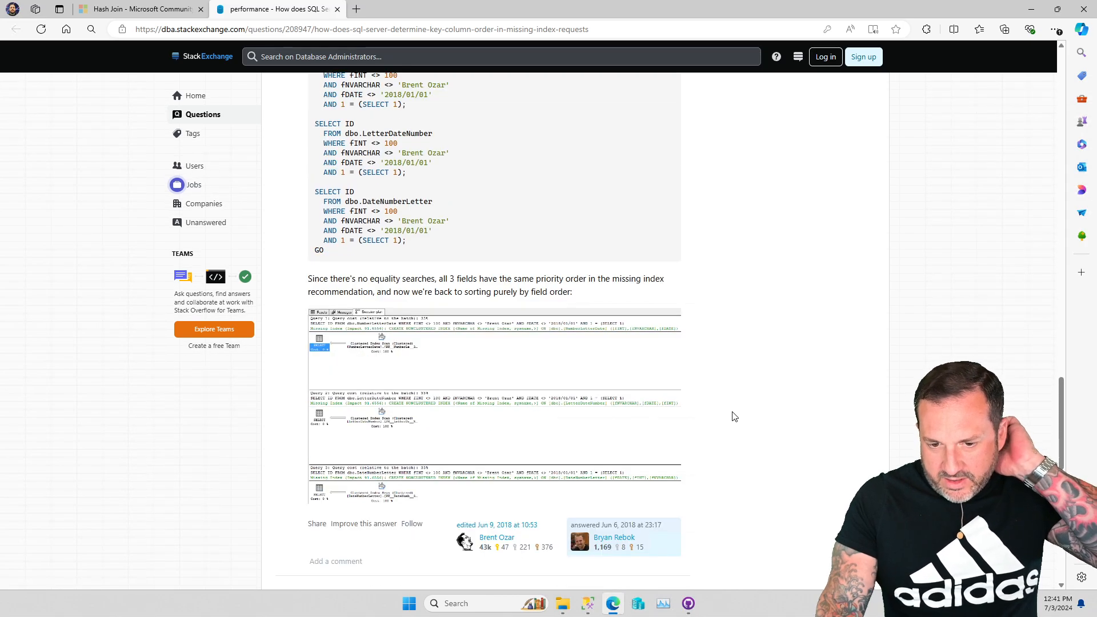
{"action": "scroll", "scroll_direction": "up", "scroll_amount": 3}
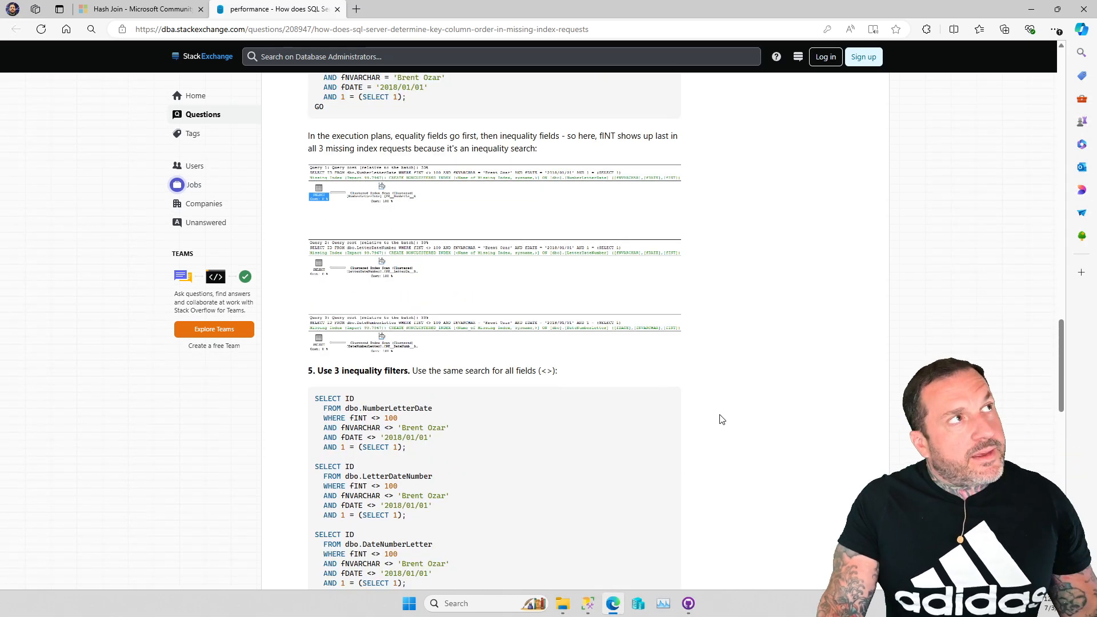
{"action": "scroll", "scroll_direction": "up", "scroll_amount": 3}
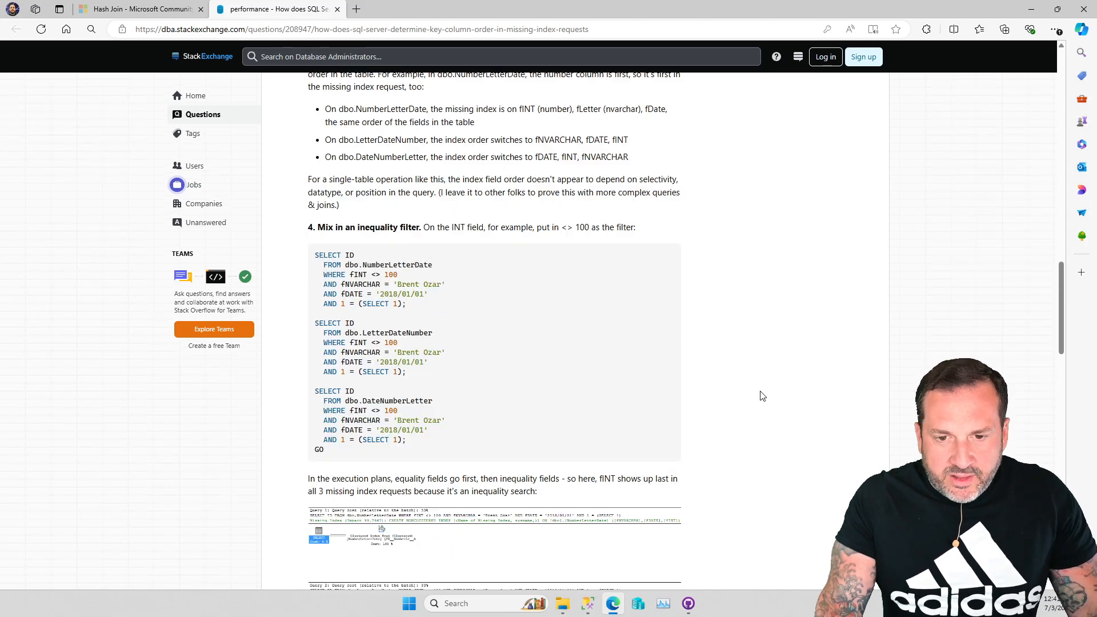
{"action": "scroll", "scroll_direction": "up", "scroll_amount": 3}
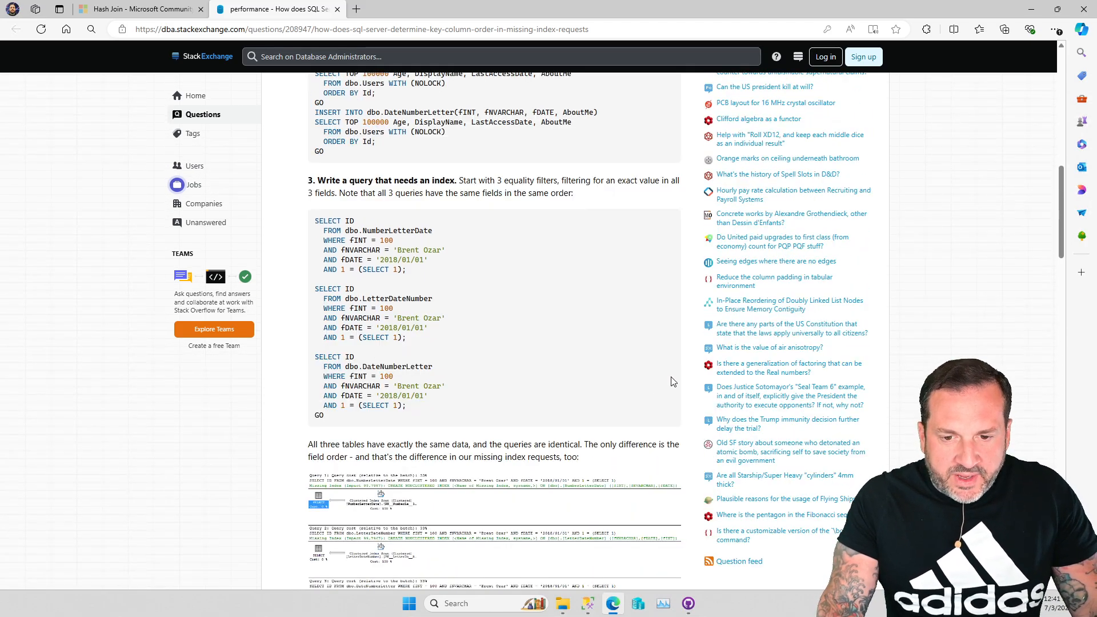
{"action": "scroll", "scroll_direction": "up", "scroll_amount": 3}
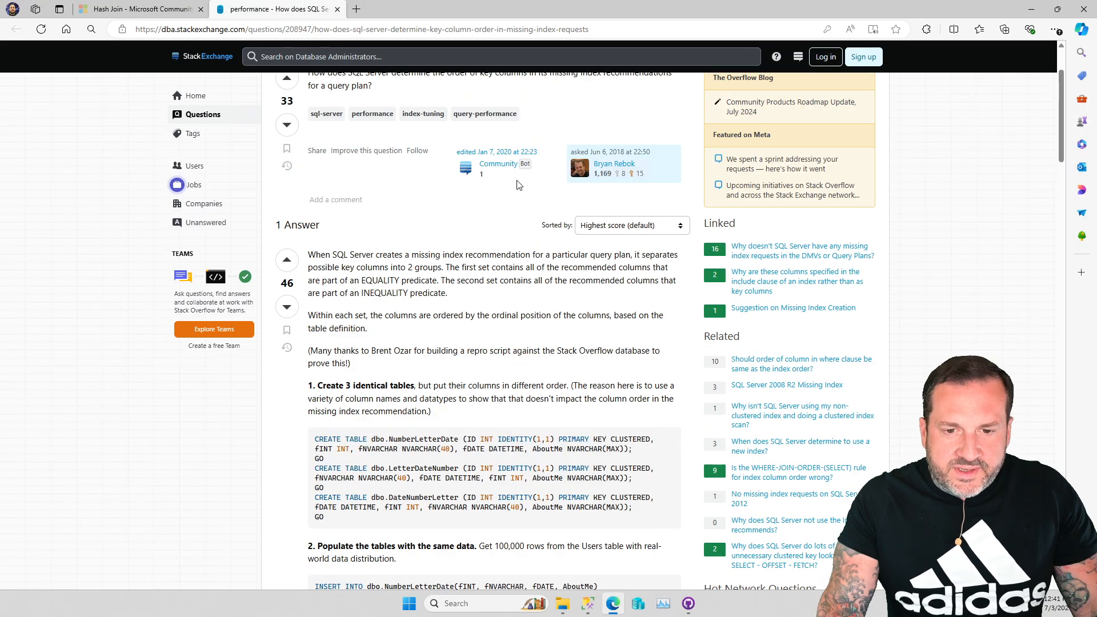
{"action": "mouse_move", "coordinate": [352, 396]}
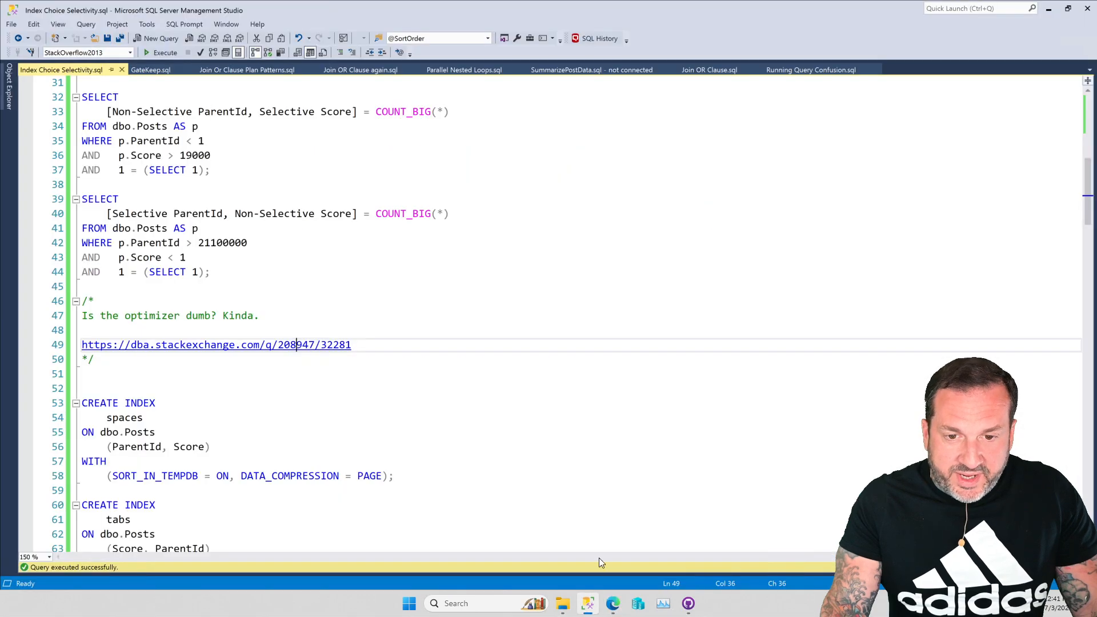
{"action": "mouse_move", "coordinate": [416, 318]}
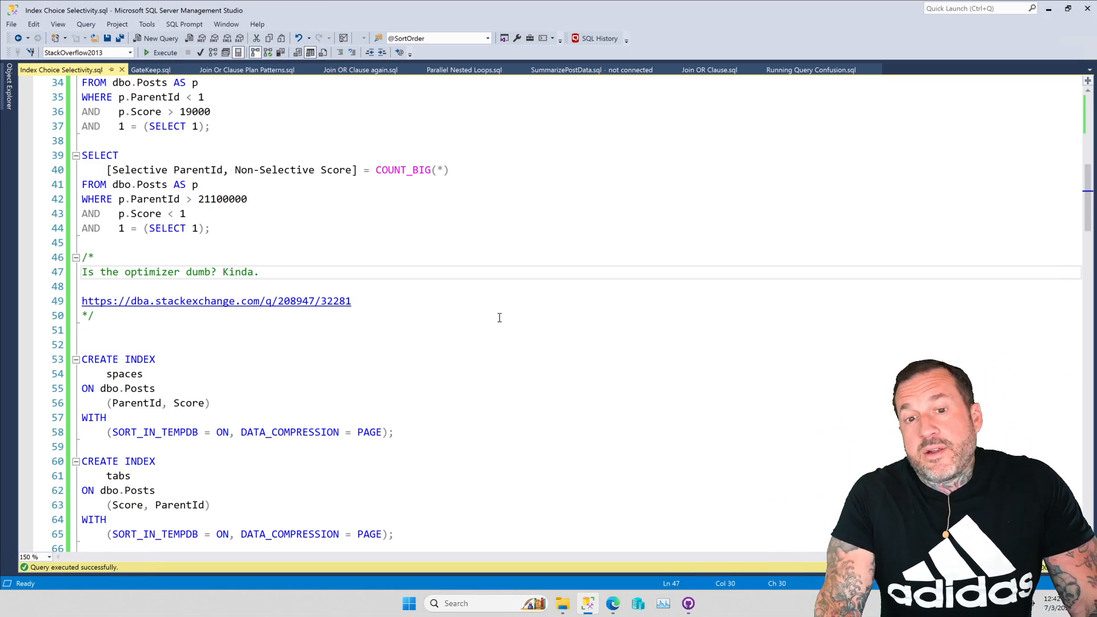
{"action": "mouse_move", "coordinate": [496, 273]}
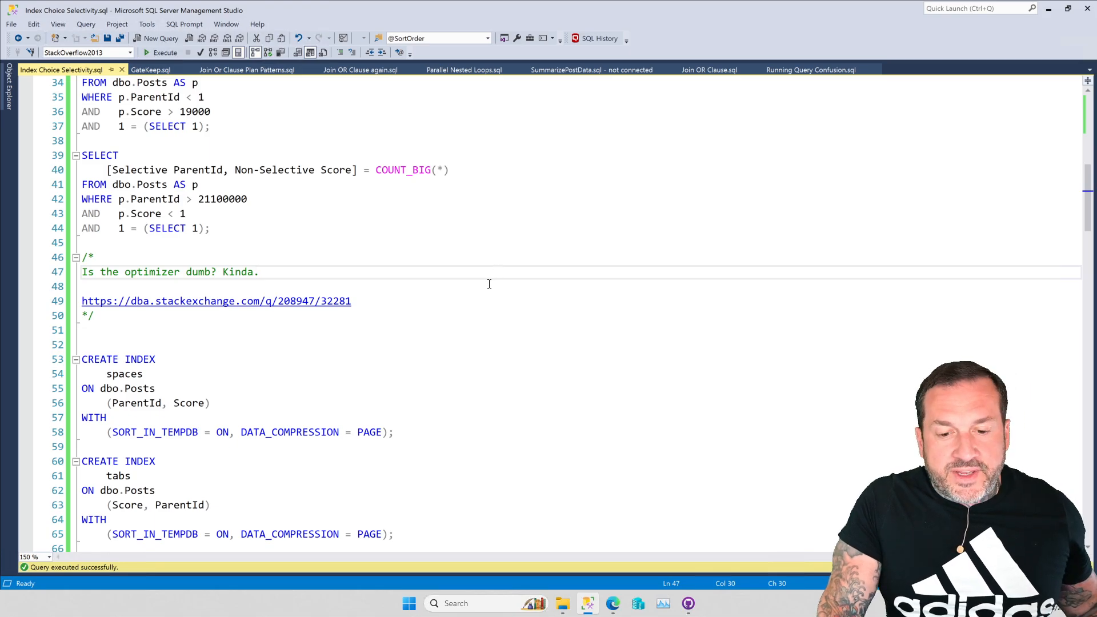
{"action": "scroll", "scroll_direction": "down", "scroll_amount": 3}
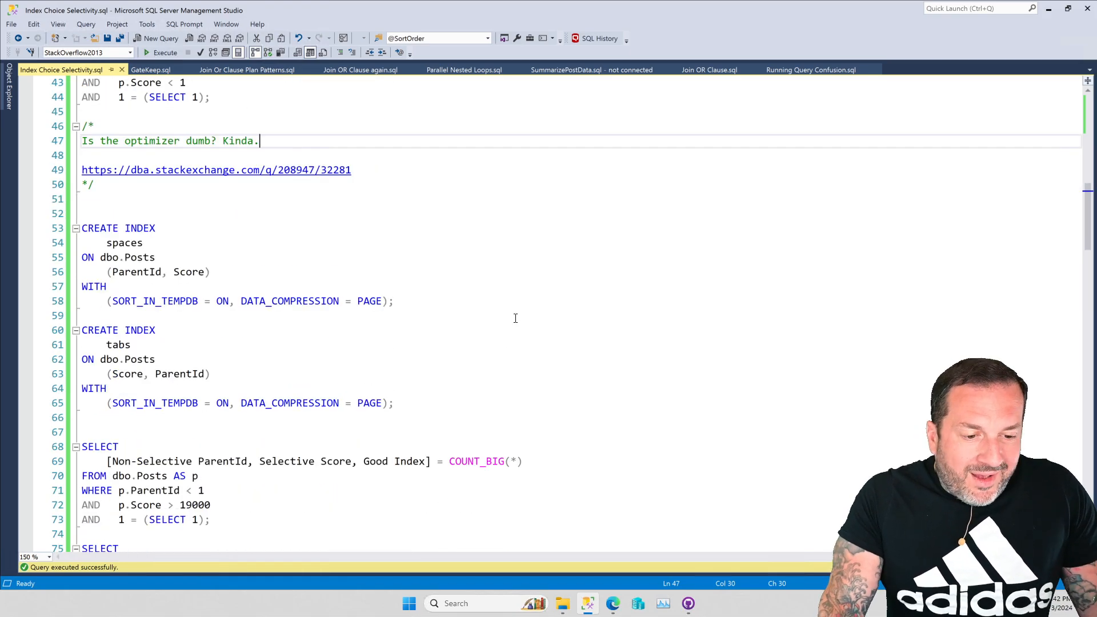
{"action": "scroll", "scroll_direction": "up", "scroll_amount": 3}
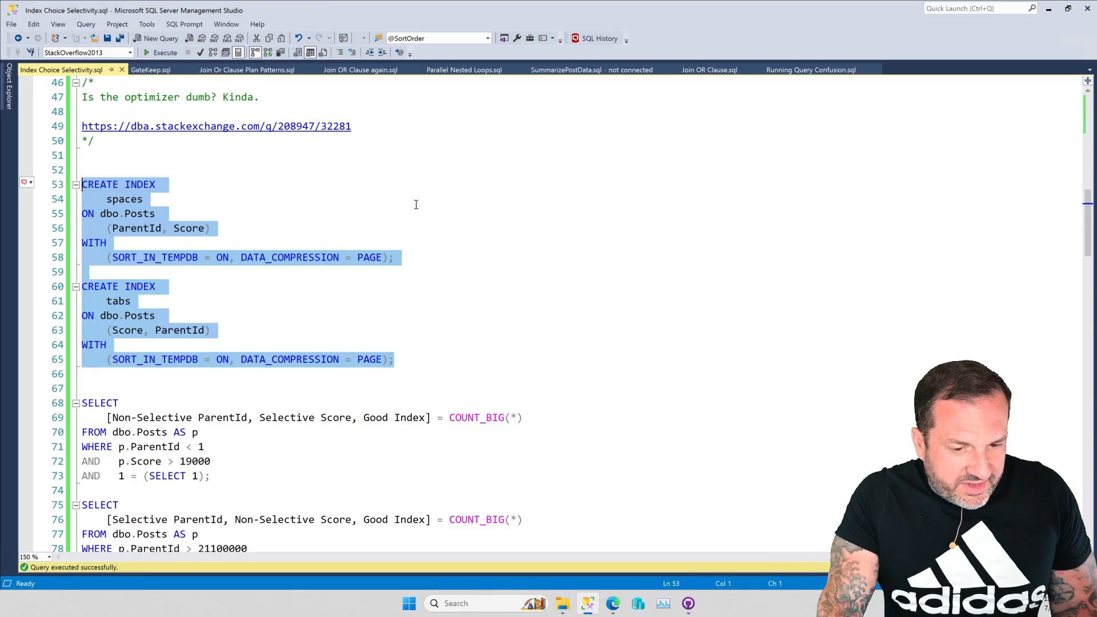
{"action": "left_click", "coordinate": [161, 53]}
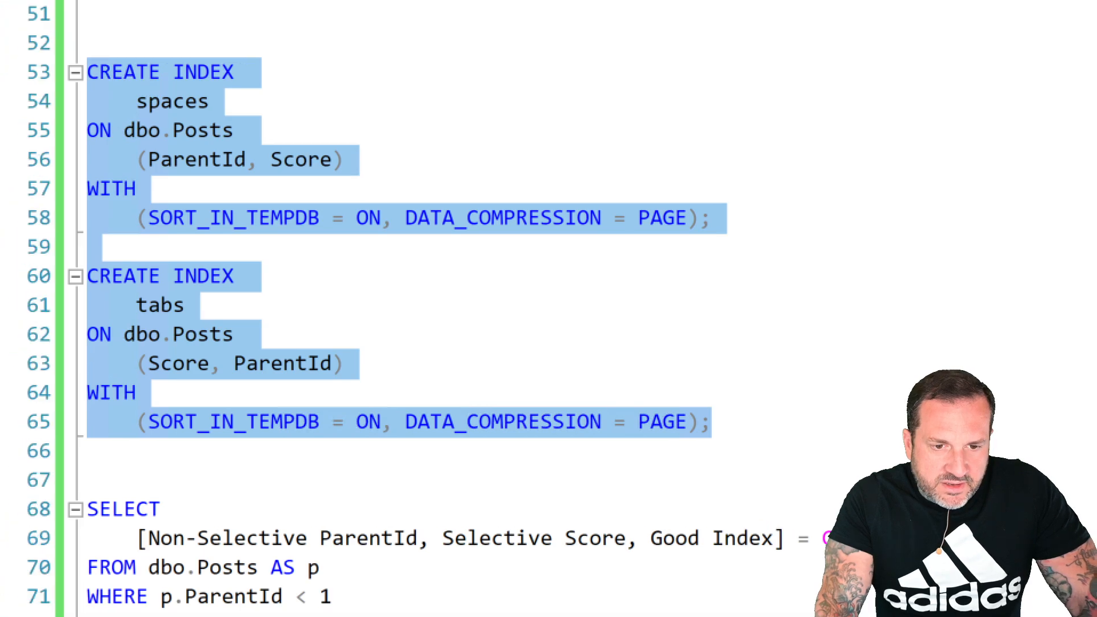
{"action": "scroll", "scroll_direction": "up", "scroll_amount": 3}
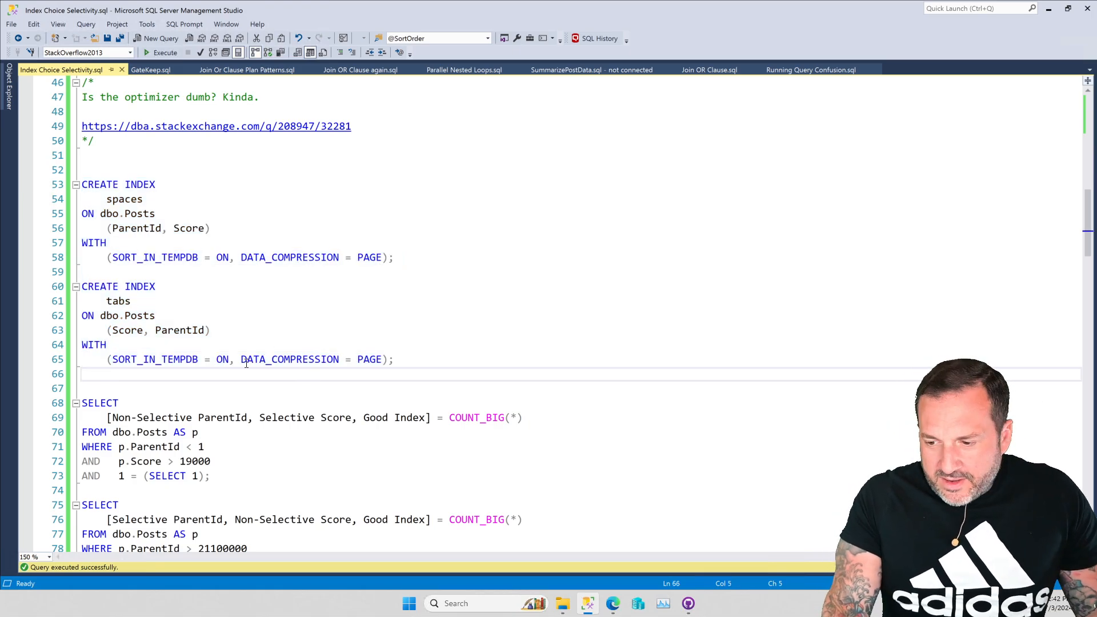
{"action": "scroll", "scroll_direction": "down", "scroll_amount": 3}
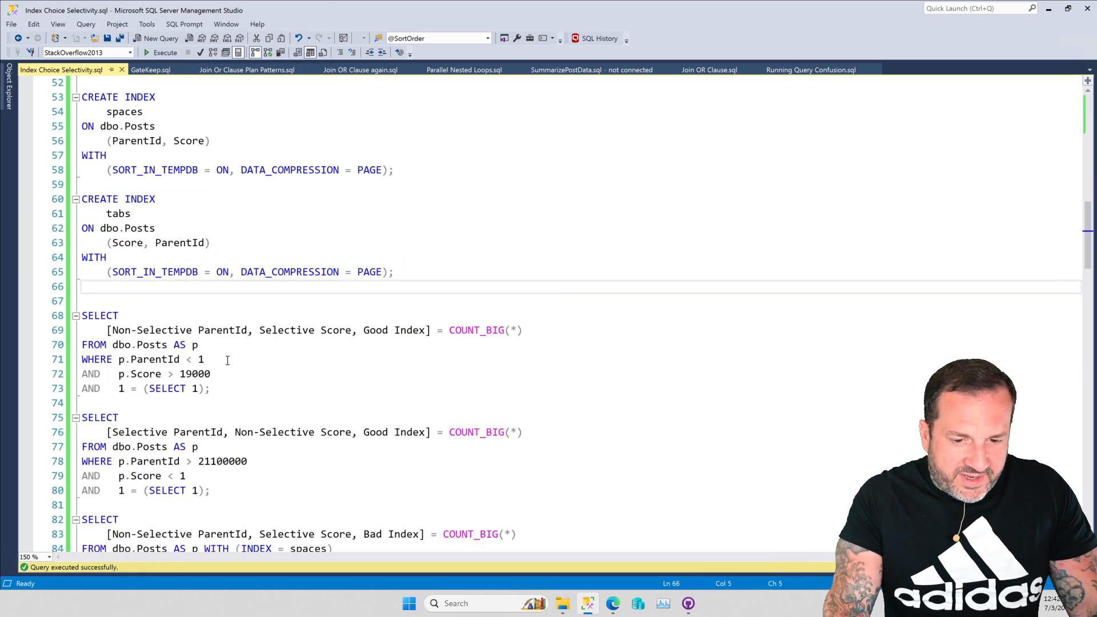
{"action": "scroll", "scroll_direction": "down", "scroll_amount": 3}
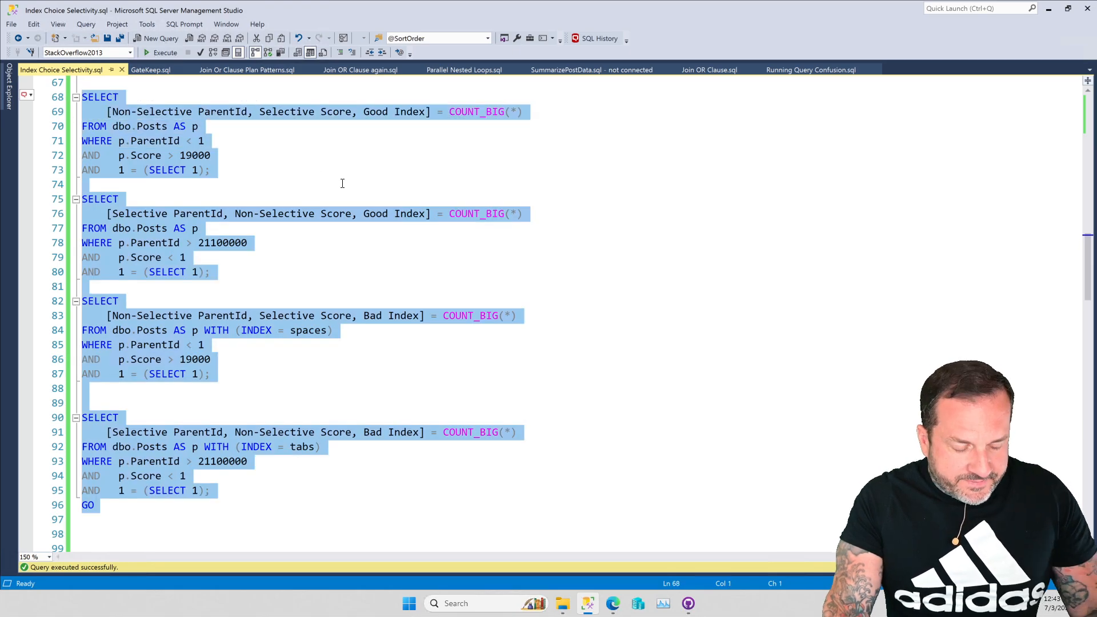
Step: Execute the four good-versus-forced-index count queries, each returning 1
{"action": "left_click", "coordinate": [165, 52]}
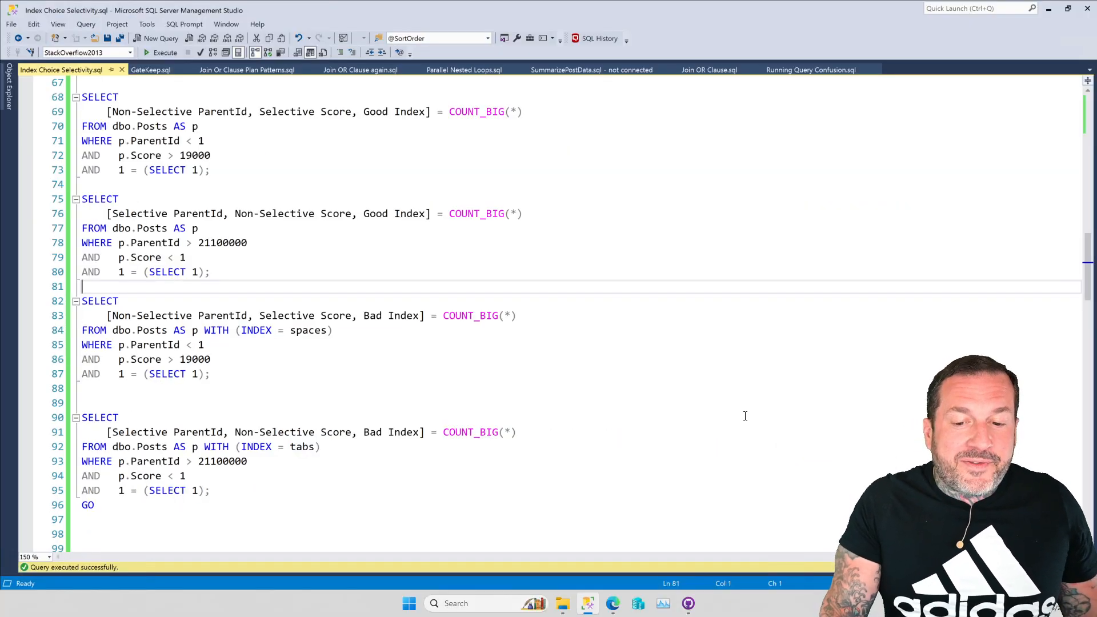
{"action": "mouse_move", "coordinate": [580, 354]}
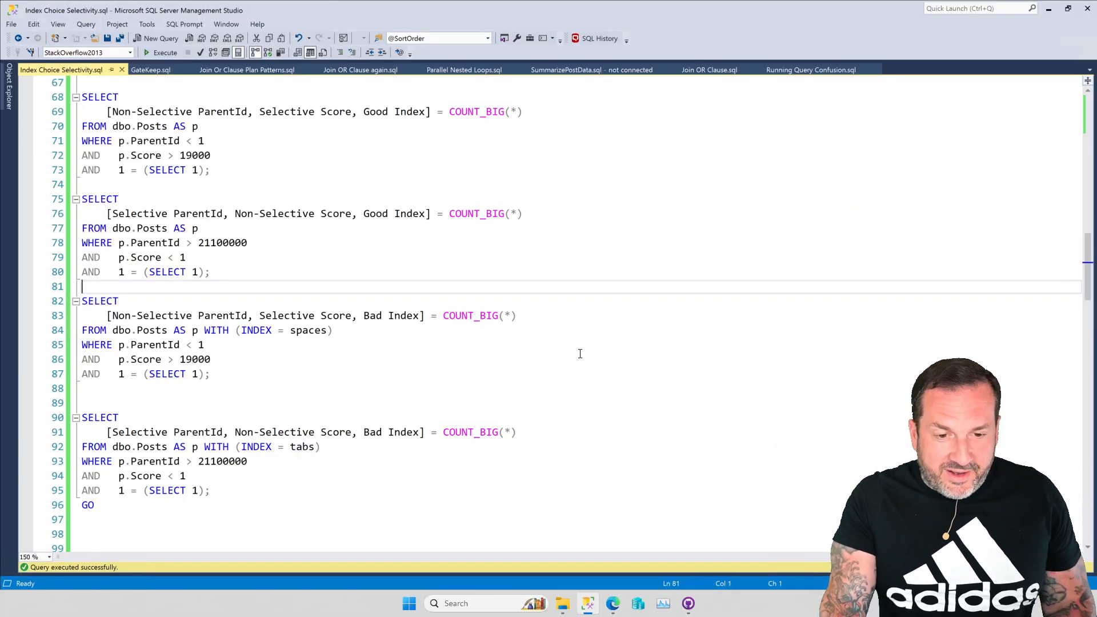
{"action": "left_click", "coordinate": [165, 52]}
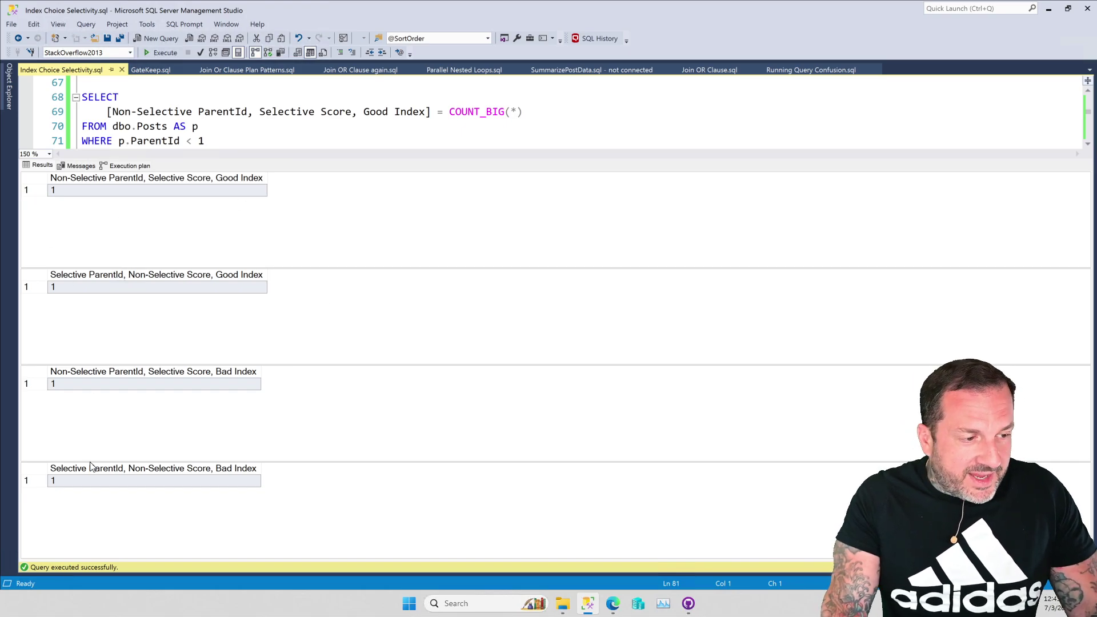
Step: Show the execution plans: good-index seeks instant, forced-index seeks about half a second
{"action": "left_click", "coordinate": [129, 165]}
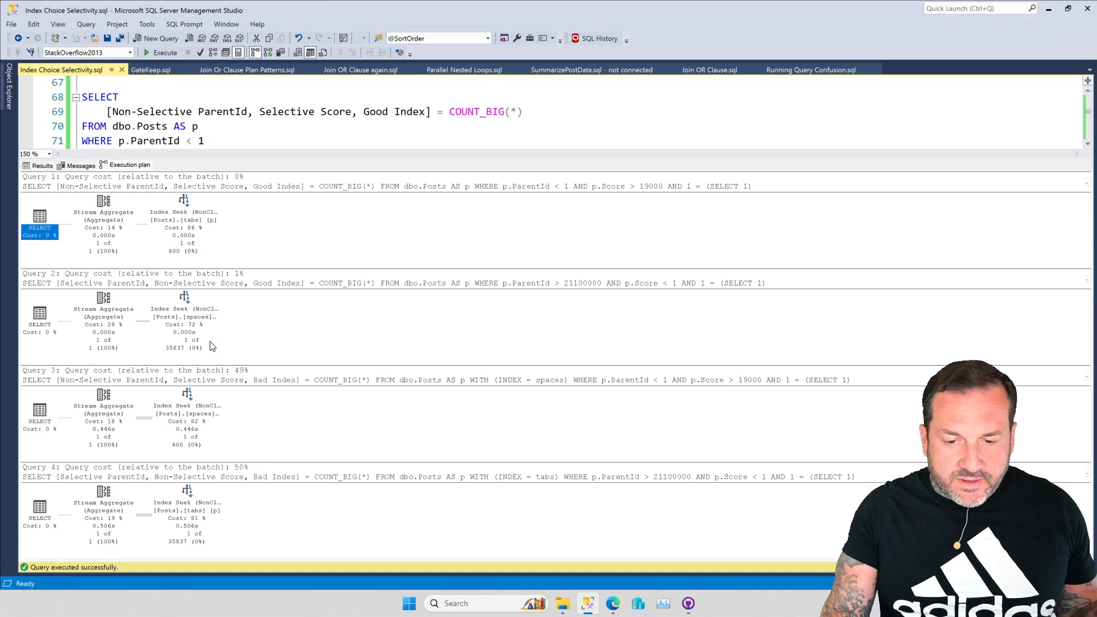
{"action": "mouse_move", "coordinate": [408, 477]}
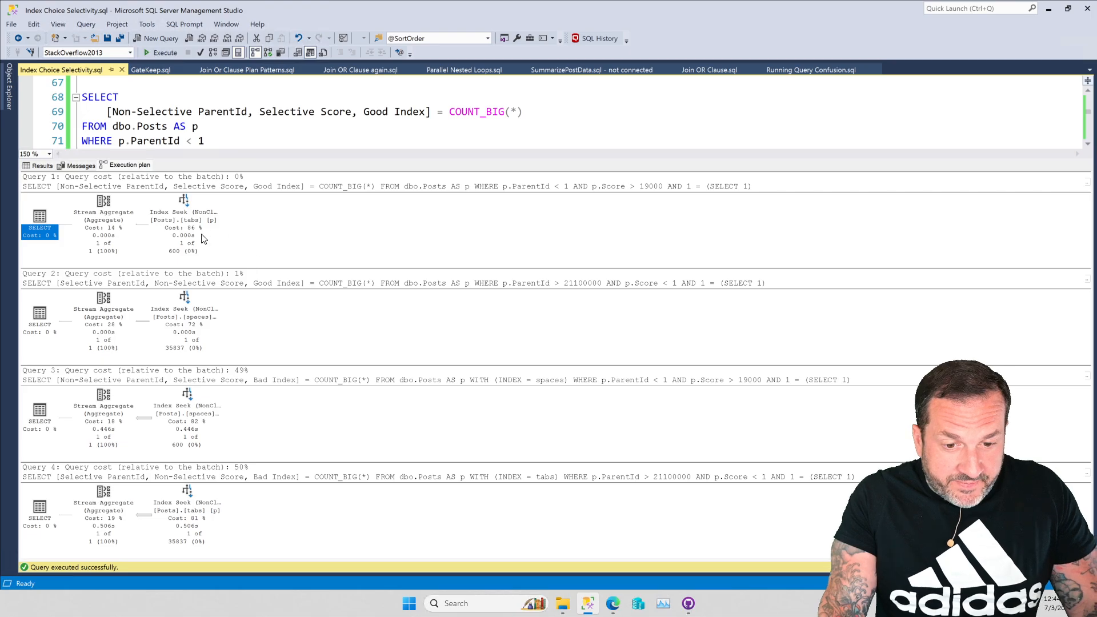
{"action": "mouse_move", "coordinate": [102, 364]}
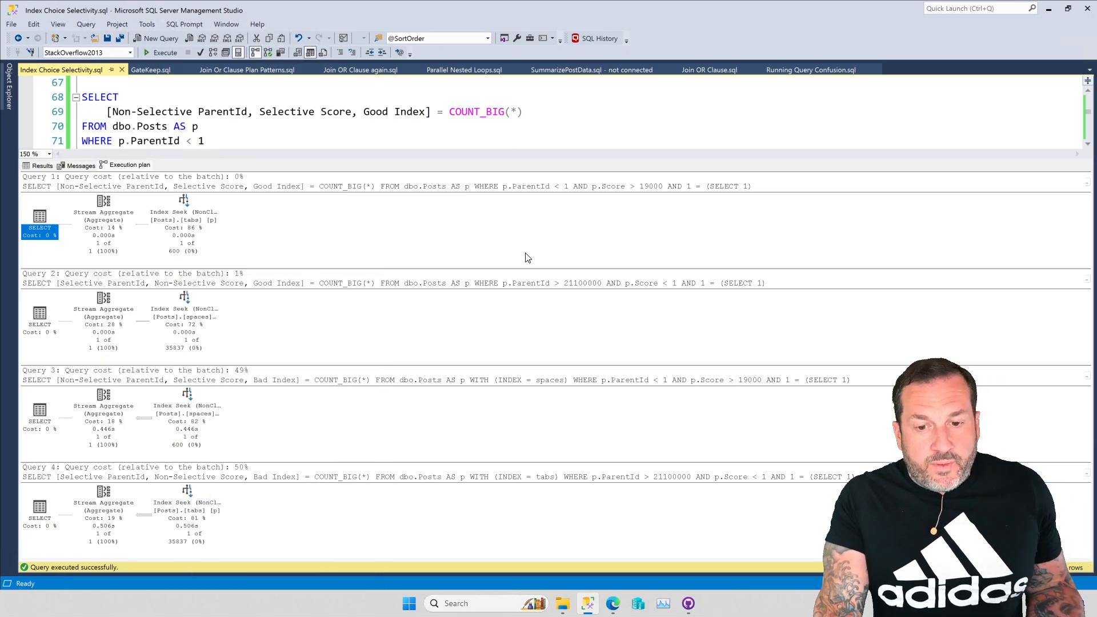
{"action": "mouse_move", "coordinate": [197, 459]}
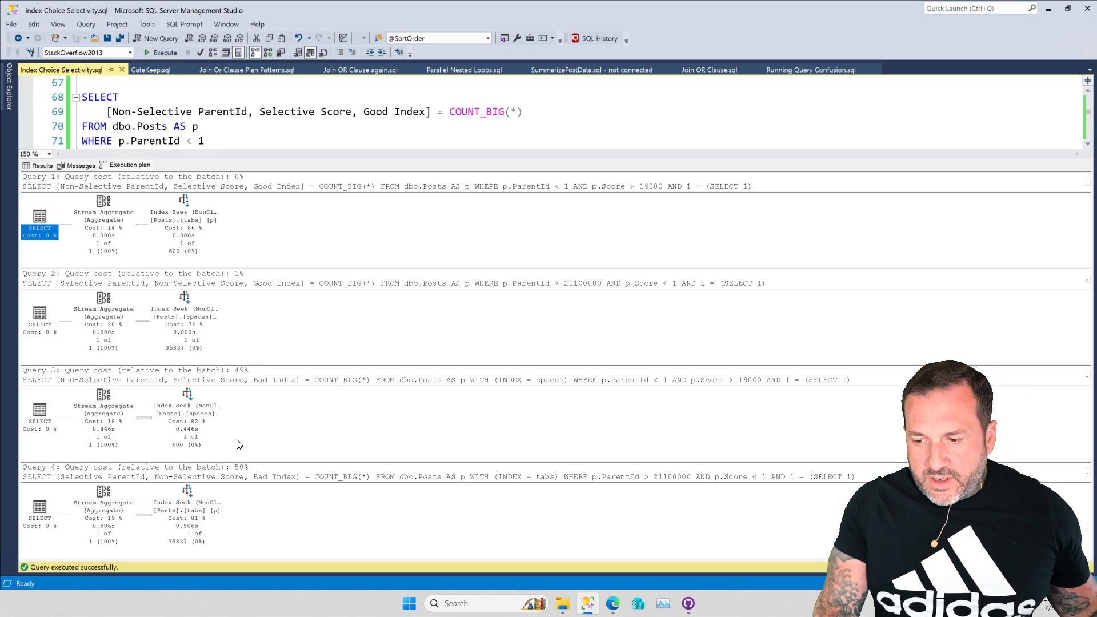
{"action": "mouse_move", "coordinate": [376, 166]}
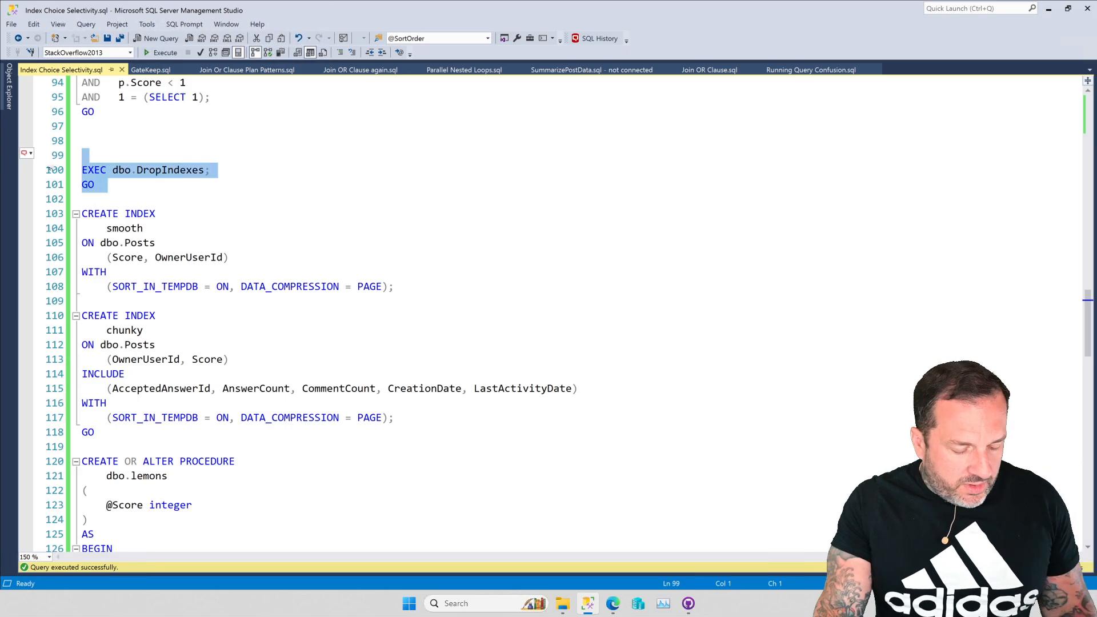
Step: Mark out the smooth and chunky CREATE INDEX statements through the GO on line 118
{"action": "scroll", "scroll_direction": "down", "scroll_amount": 3}
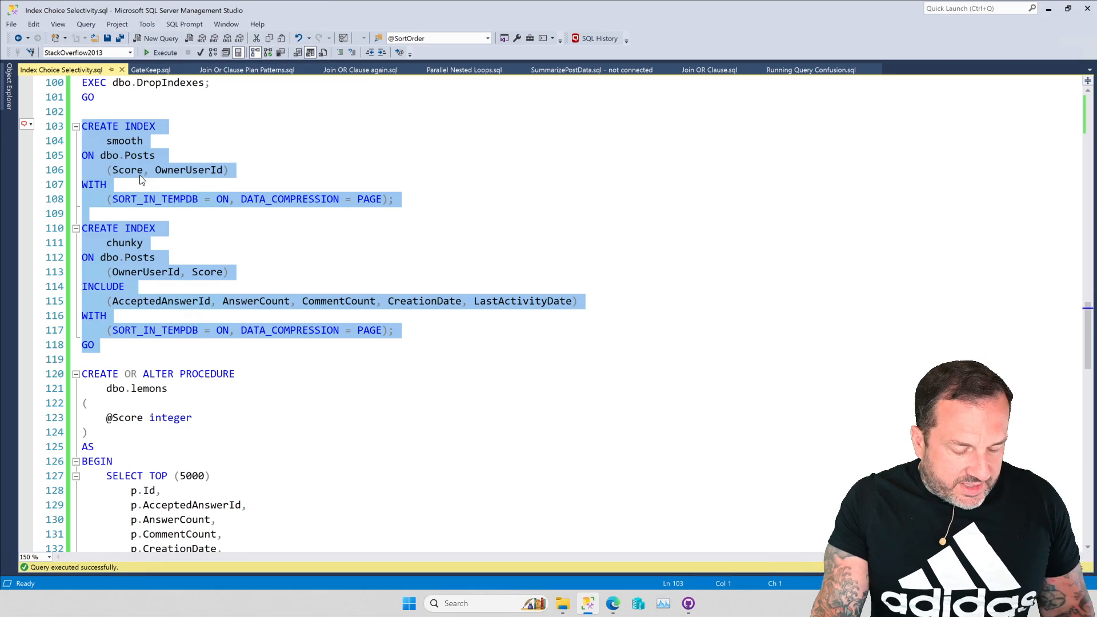
{"action": "left_click", "coordinate": [166, 52]}
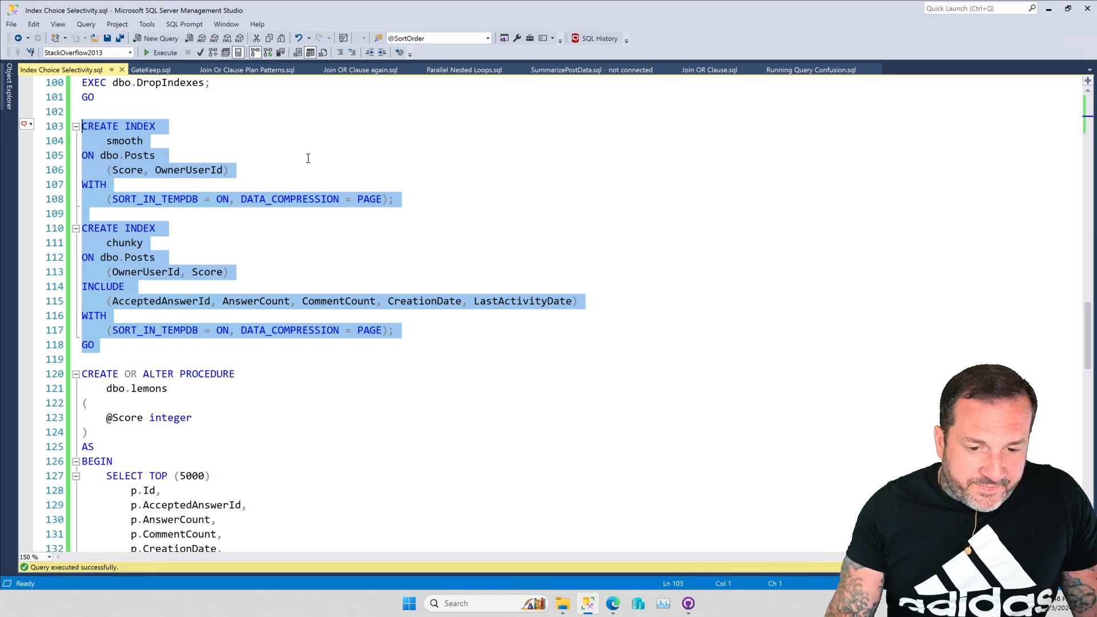
{"action": "scroll", "scroll_direction": "down", "scroll_amount": 3}
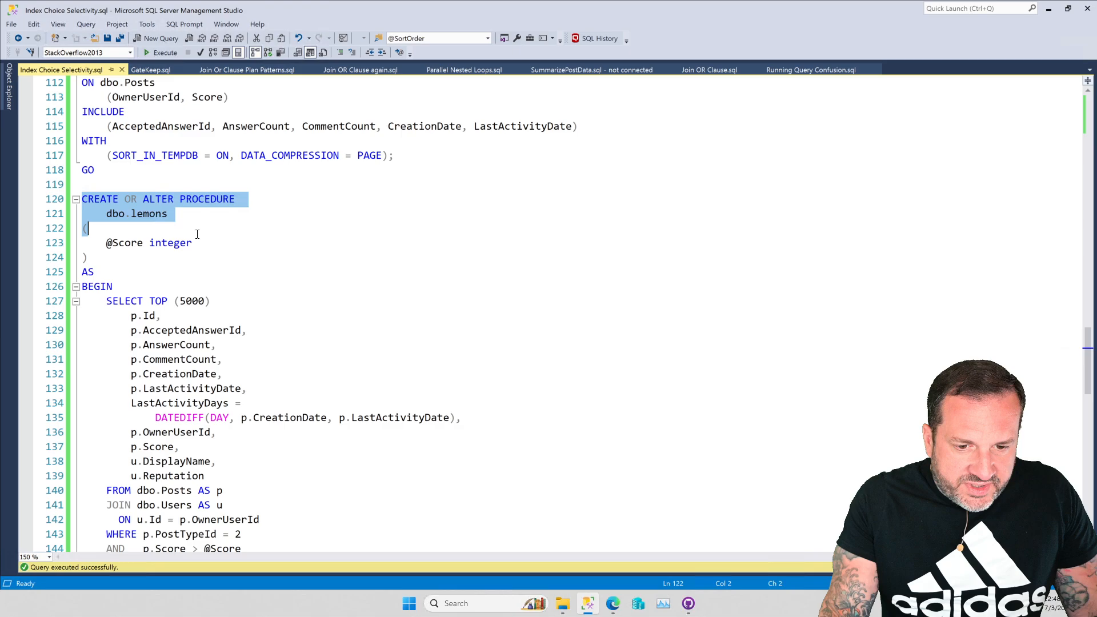
Step: Scroll past the dbo.lemons body to the v1/v2 recompile blocks and deselect
{"action": "scroll", "scroll_direction": "down", "scroll_amount": 3}
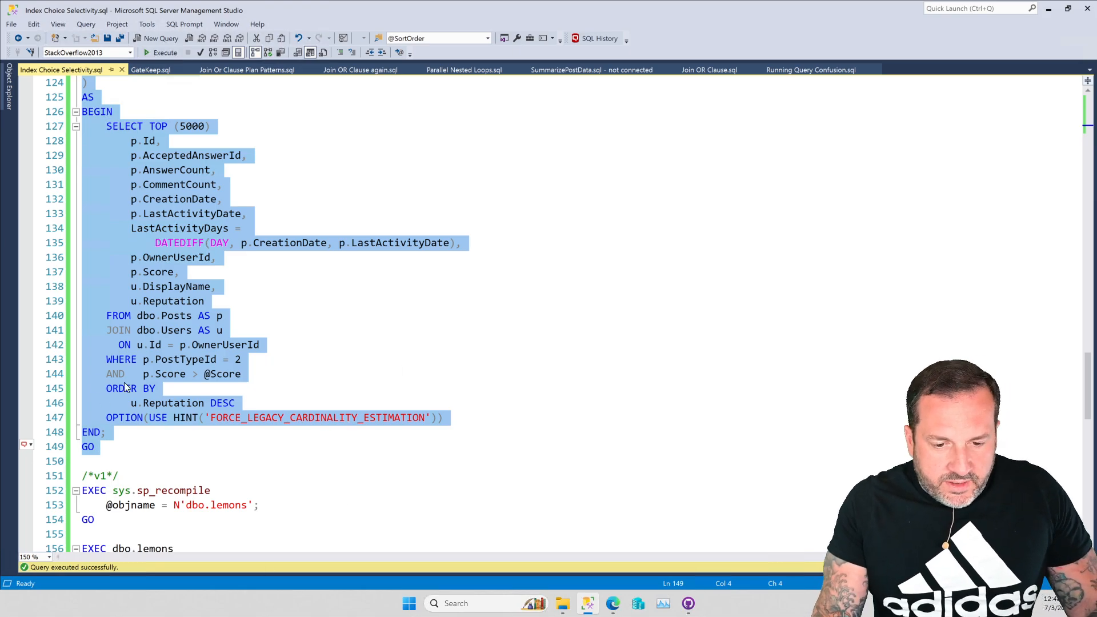
{"action": "scroll", "scroll_direction": "down", "scroll_amount": 3}
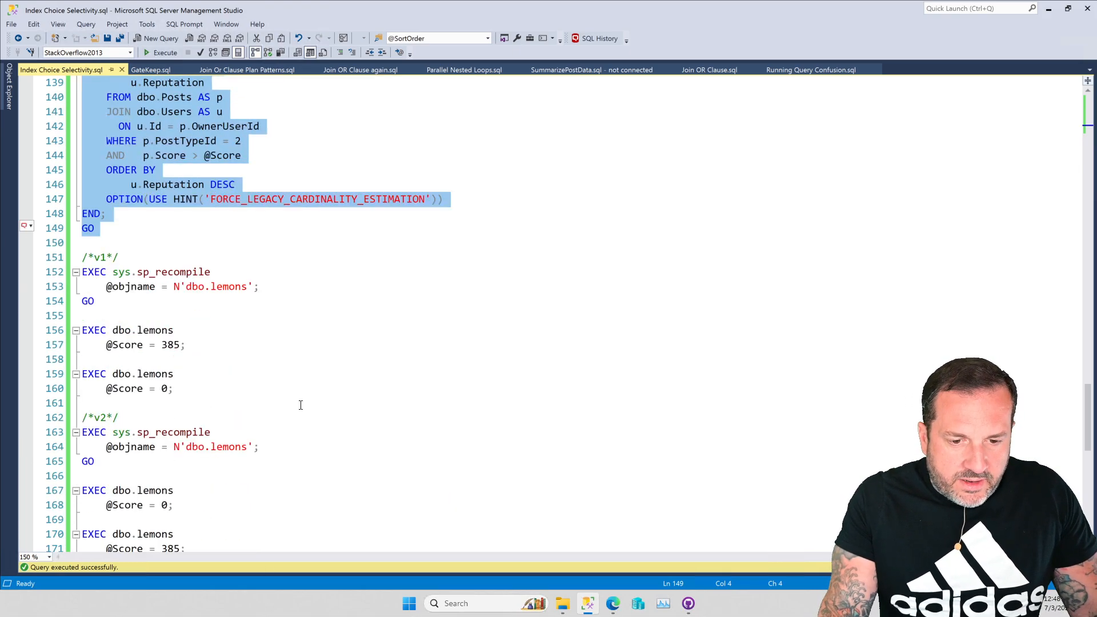
{"action": "left_click", "coordinate": [103, 302]}
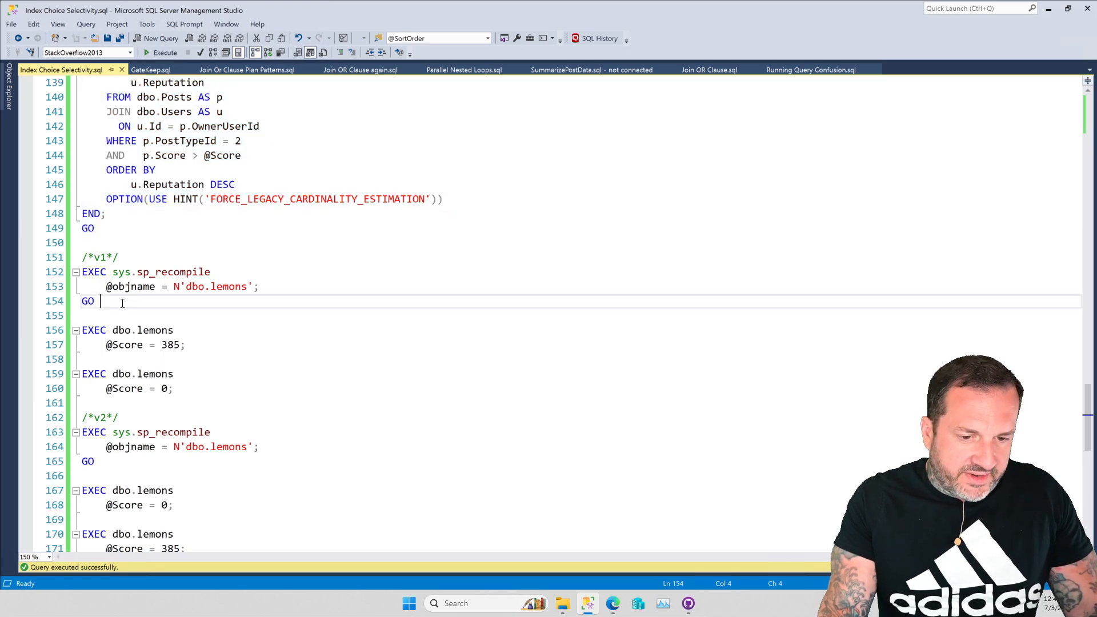
Step: Recompile dbo.lemons and run the v1 calls with scores 385 and 0
{"action": "left_click", "coordinate": [165, 52]}
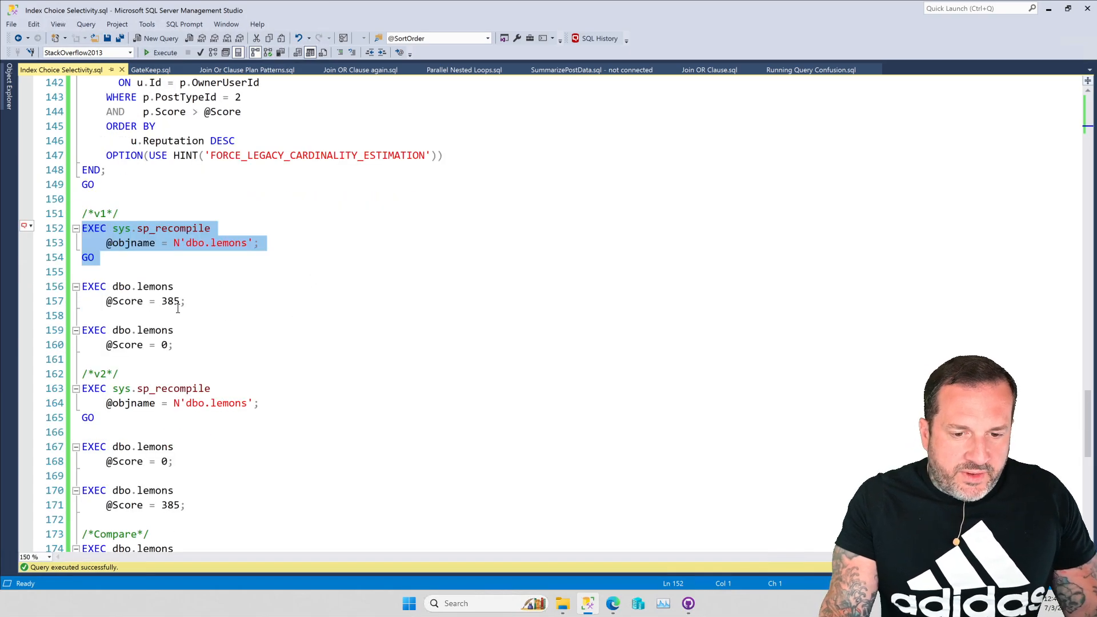
{"action": "double_click", "coordinate": [170, 301]}
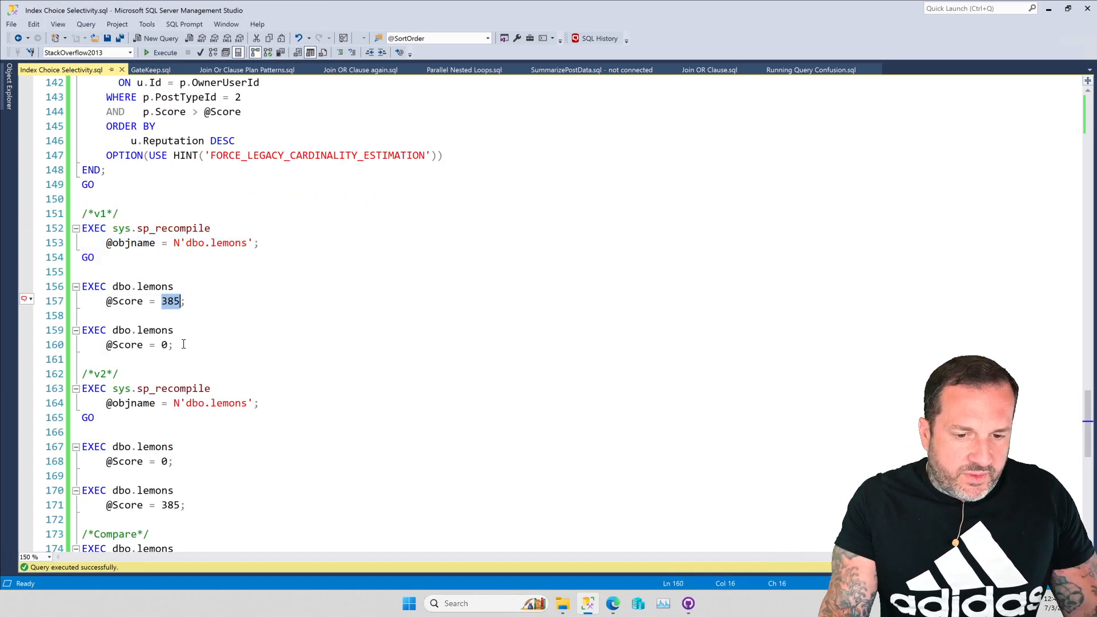
{"action": "left_click", "coordinate": [165, 52]}
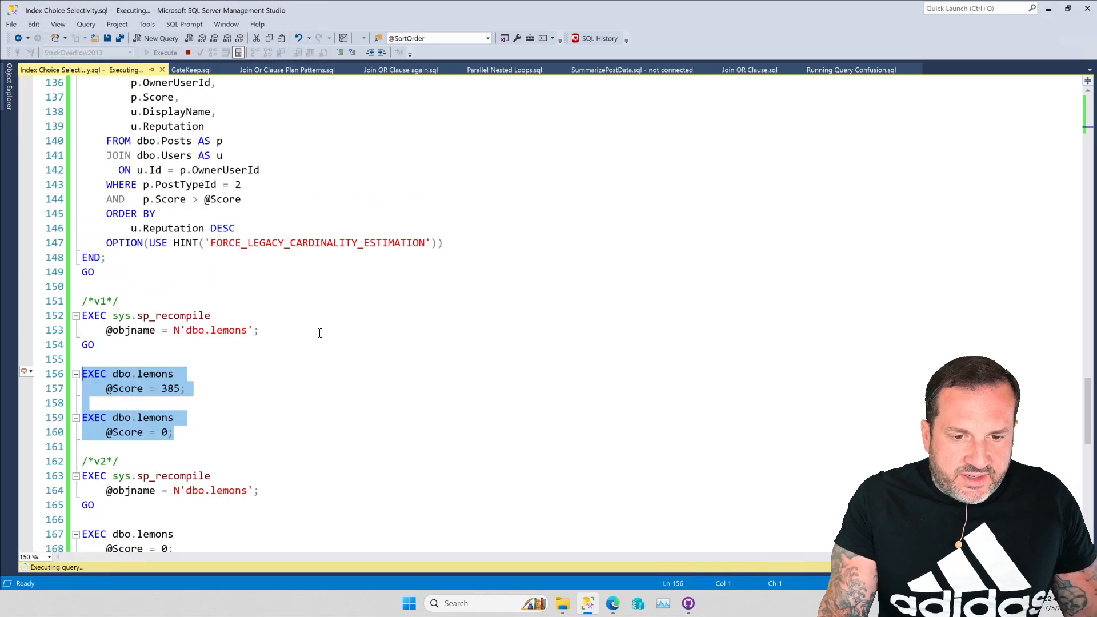
{"action": "scroll", "scroll_direction": "up", "scroll_amount": 3}
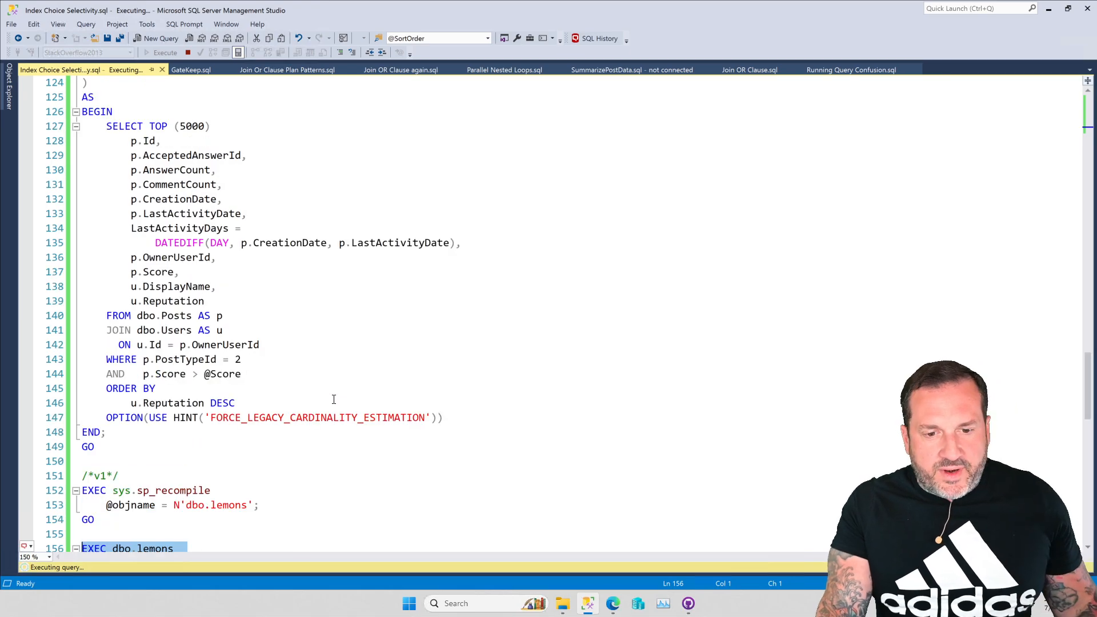
{"action": "scroll", "scroll_direction": "up", "scroll_amount": 3}
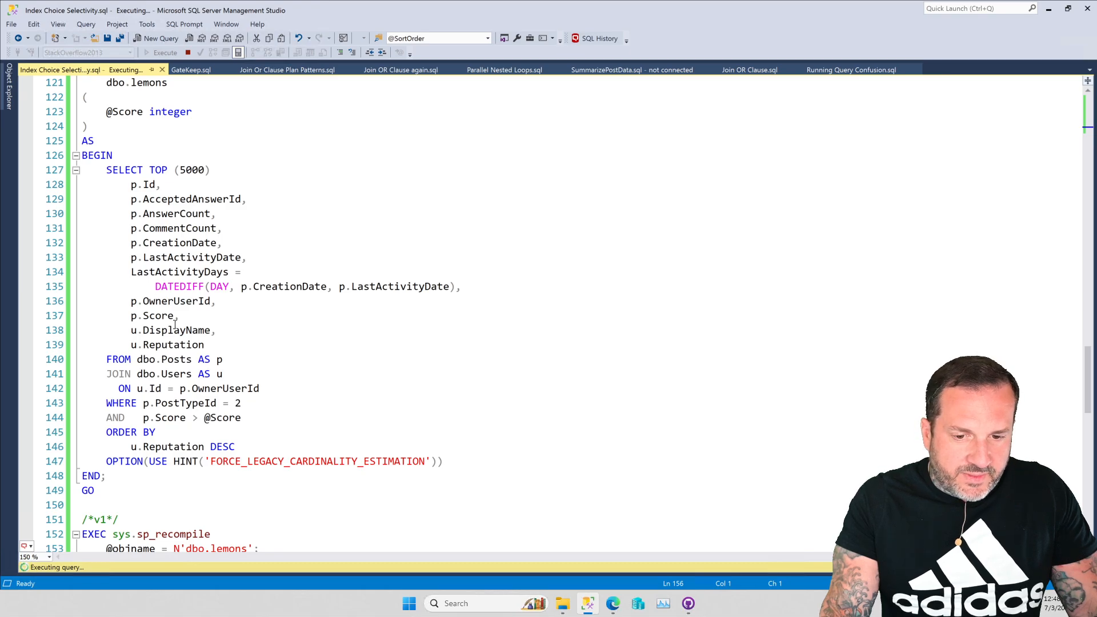
{"action": "mouse_move", "coordinate": [173, 271]}
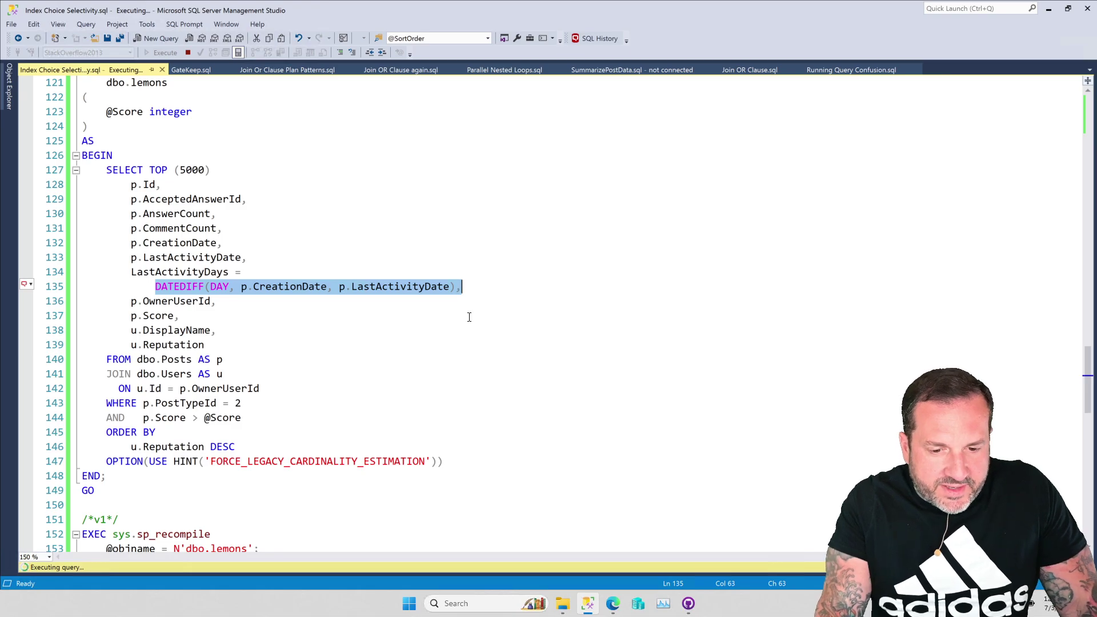
{"action": "left_click", "coordinate": [221, 388]}
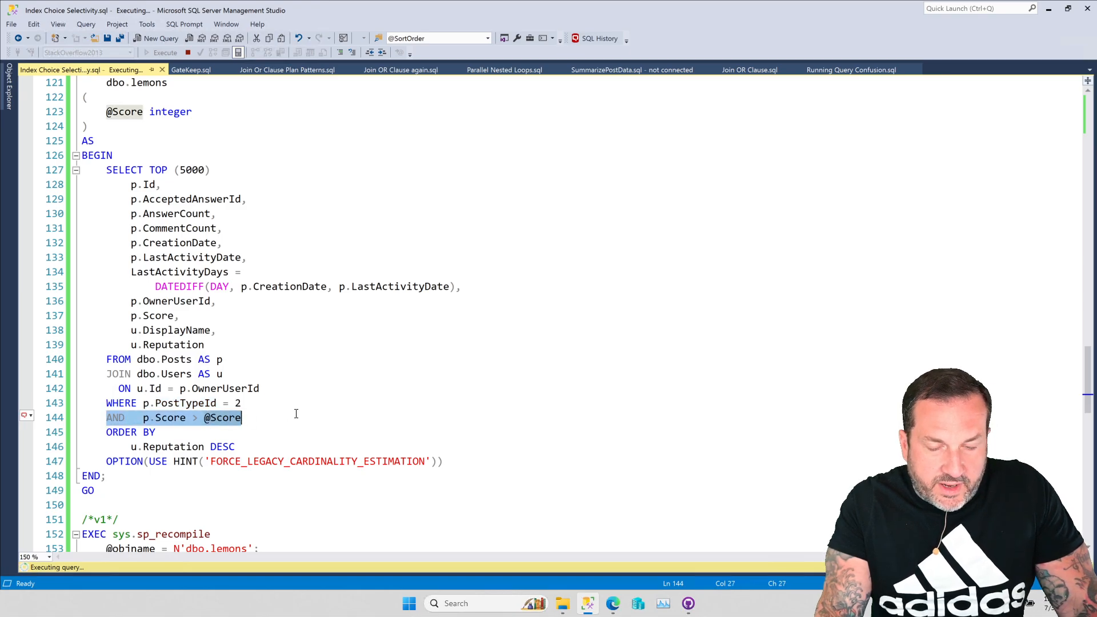
{"action": "mouse_move", "coordinate": [338, 349]}
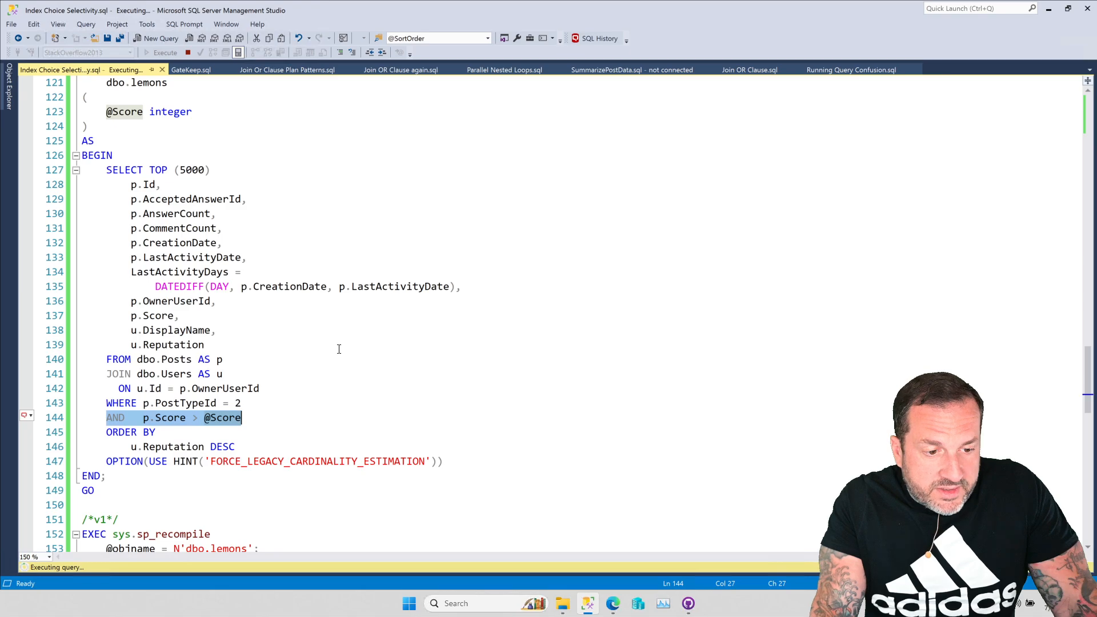
{"action": "mouse_move", "coordinate": [343, 345]}
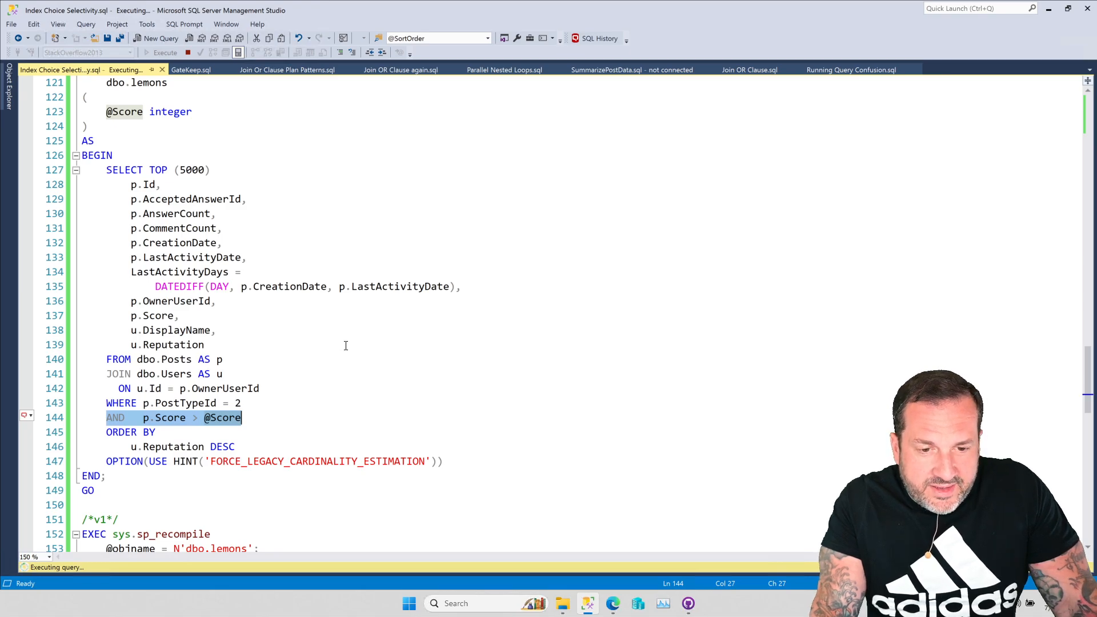
{"action": "scroll", "scroll_direction": "up", "scroll_amount": 3}
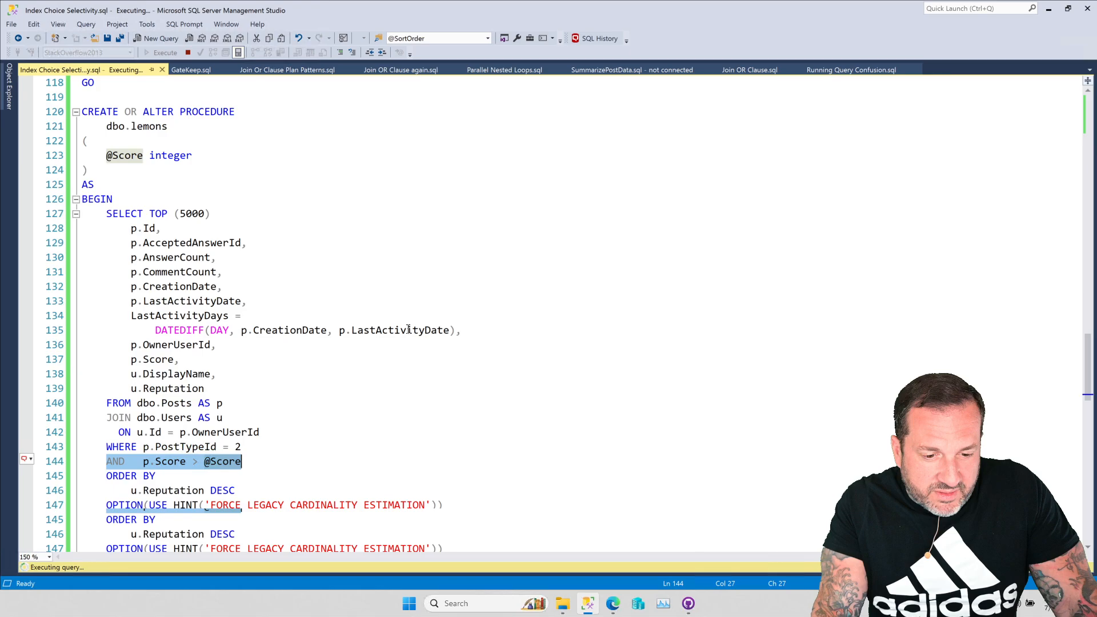
{"action": "scroll", "scroll_direction": "down", "scroll_amount": 3}
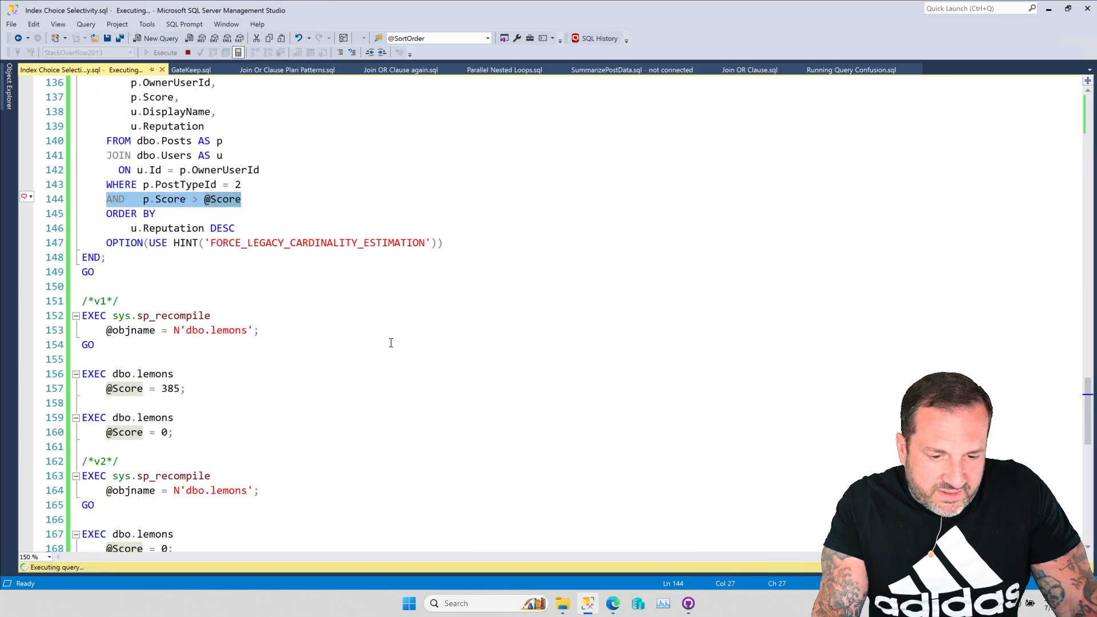
{"action": "scroll", "scroll_direction": "down", "scroll_amount": 3}
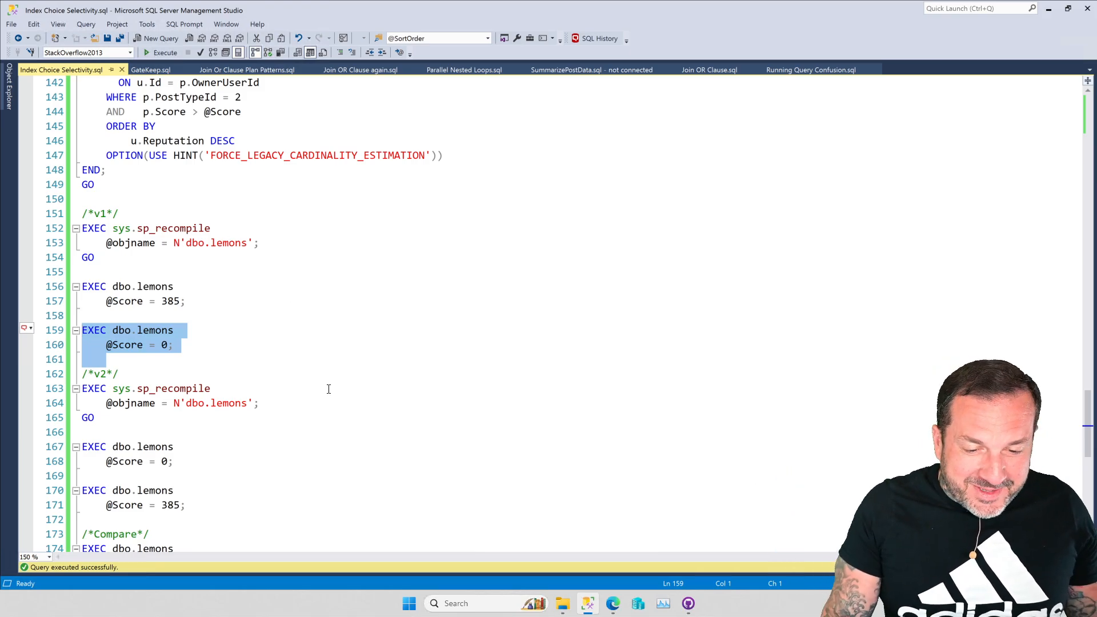
Step: Review the v1 plans: score 385 runs quickly, score 0 takes ~41 seconds on key lookups
{"action": "left_click", "coordinate": [297, 338]}
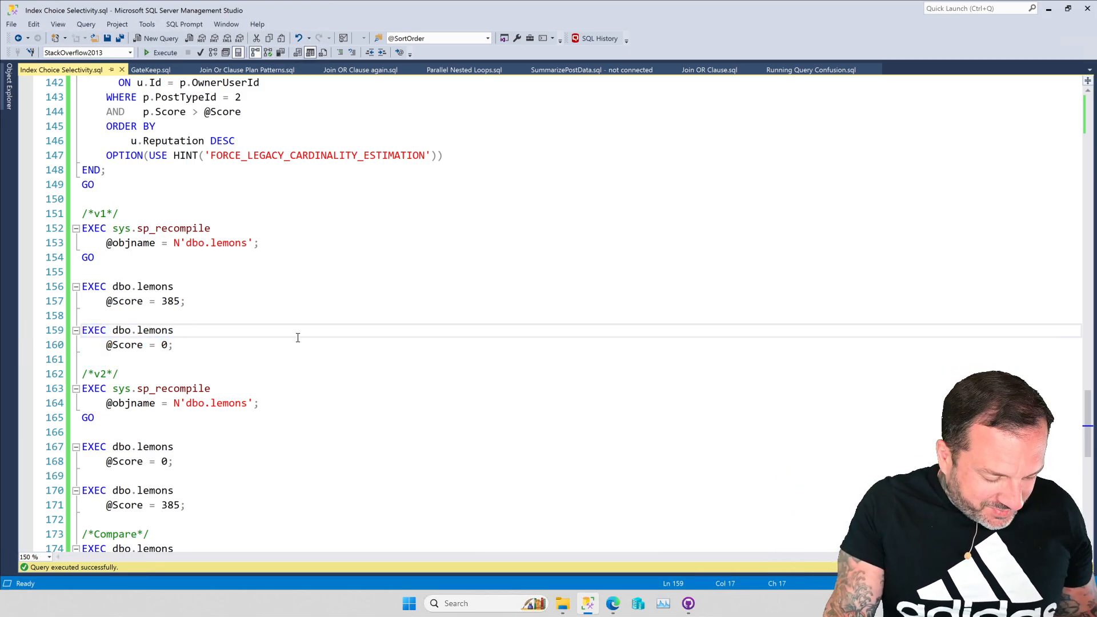
{"action": "left_click", "coordinate": [165, 52]}
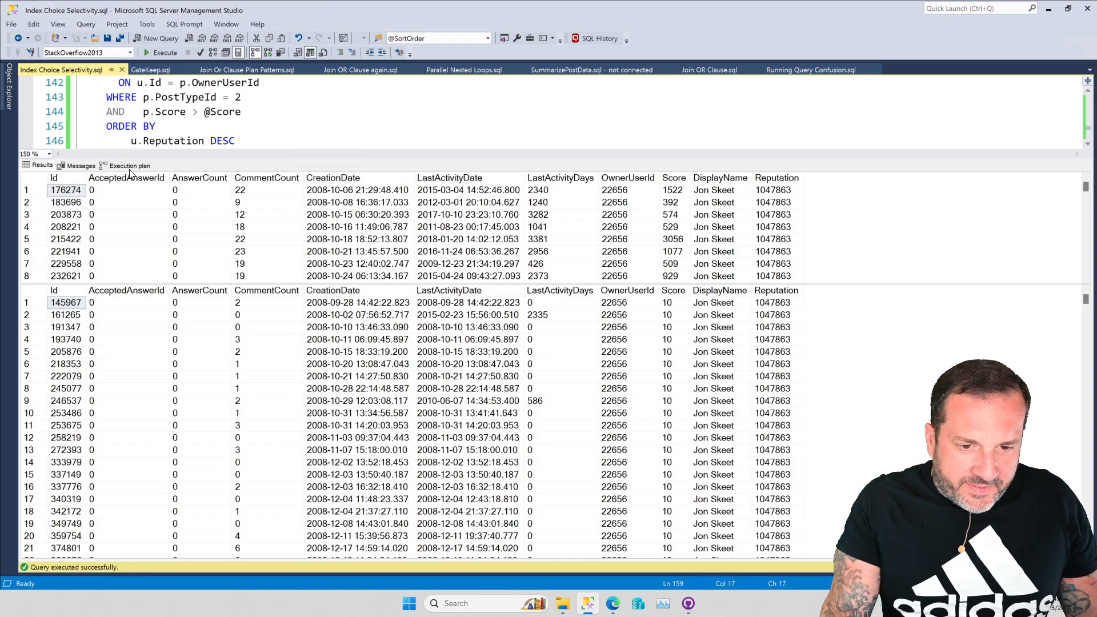
{"action": "left_click", "coordinate": [128, 166]}
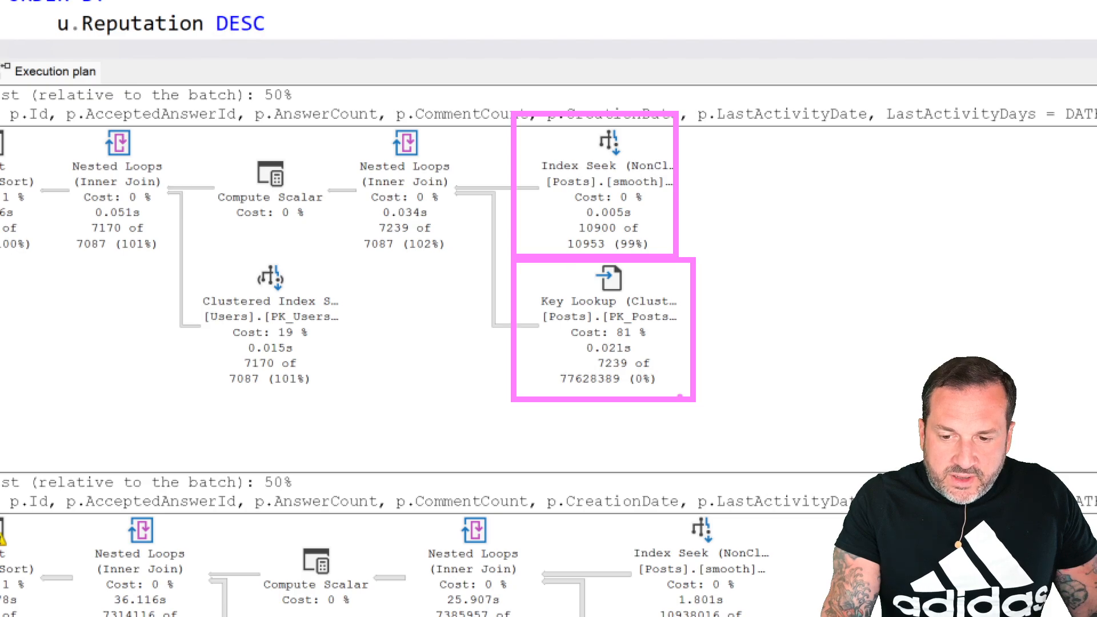
{"action": "left_click", "coordinate": [270, 325]}
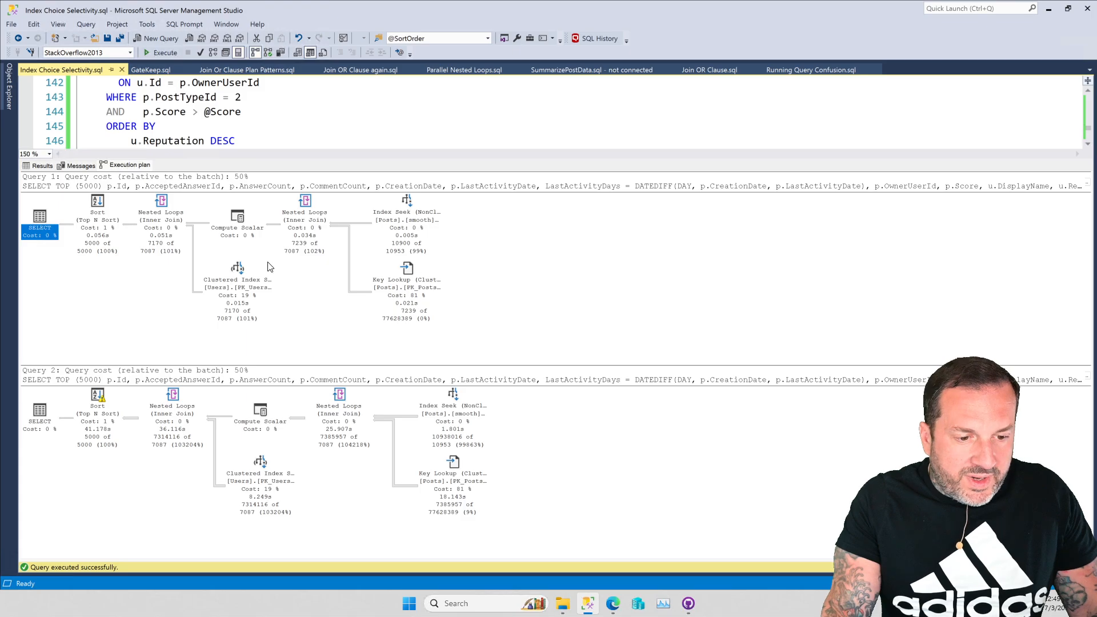
{"action": "mouse_move", "coordinate": [695, 340]}
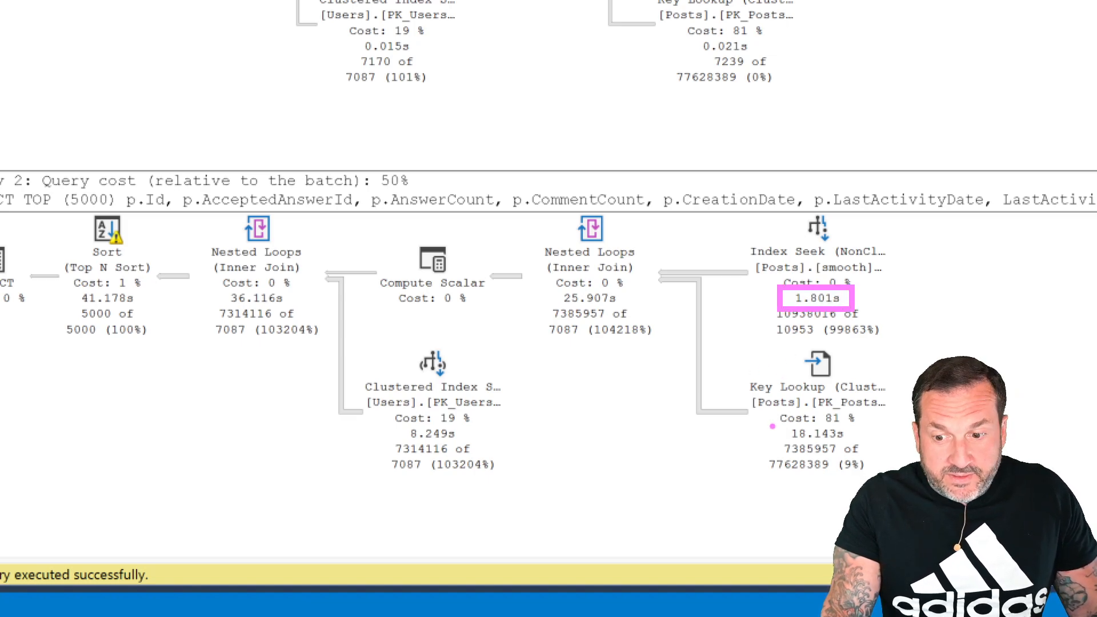
{"action": "left_click", "coordinate": [816, 425]}
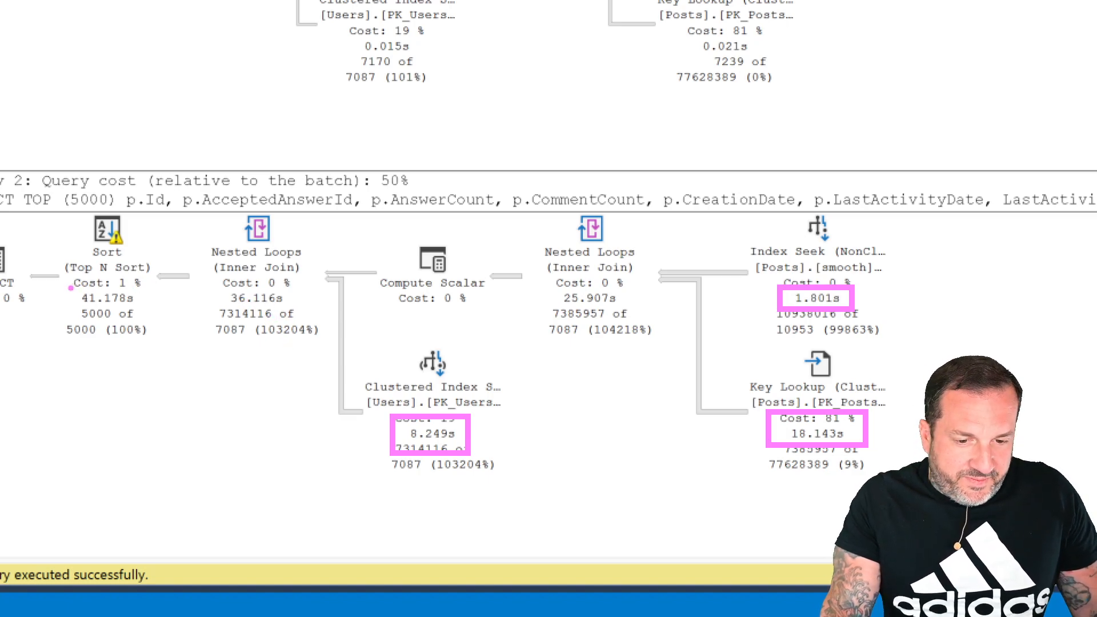
{"action": "left_click", "coordinate": [109, 302]}
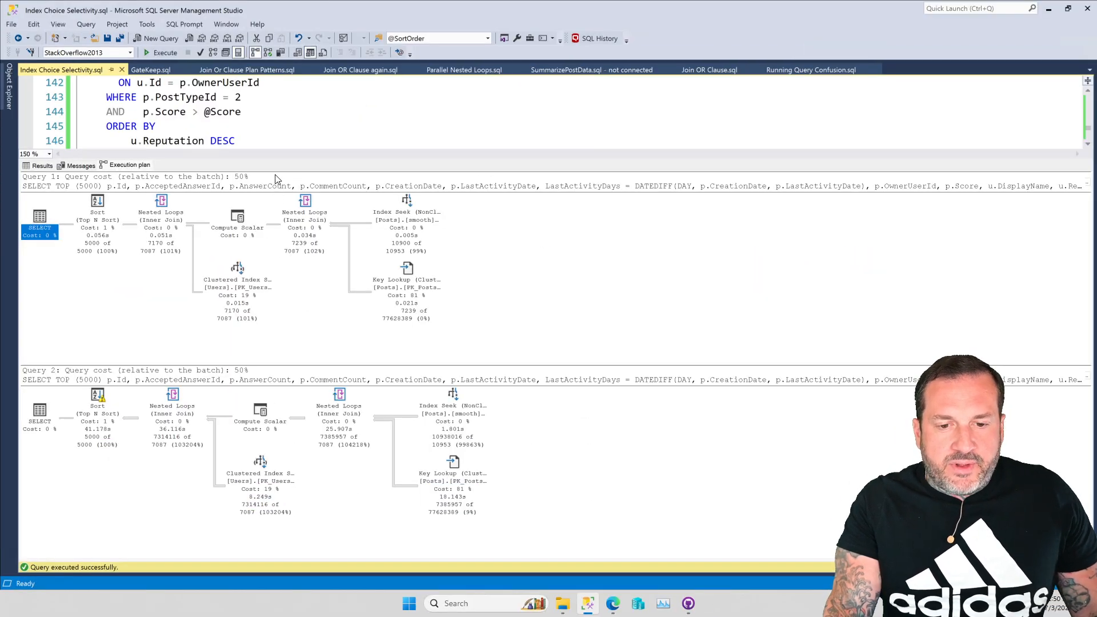
{"action": "mouse_move", "coordinate": [296, 174]}
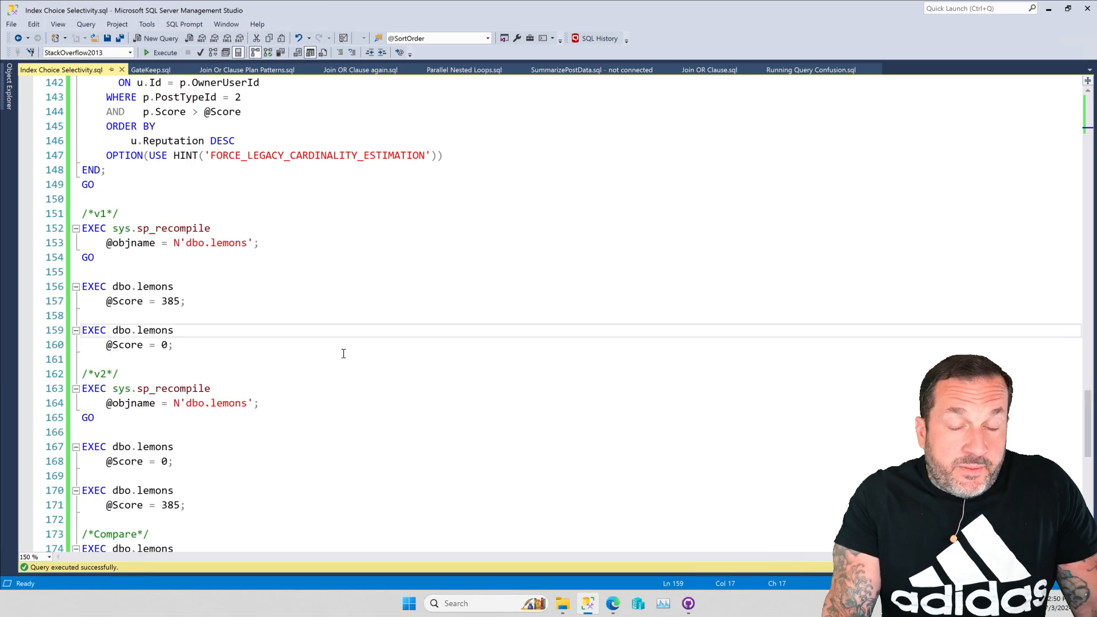
Step: Execute the selected v2 dbo.lemons calls for scores 0 and 385 and view both sub-second plans
{"action": "scroll", "scroll_direction": "down", "scroll_amount": 3}
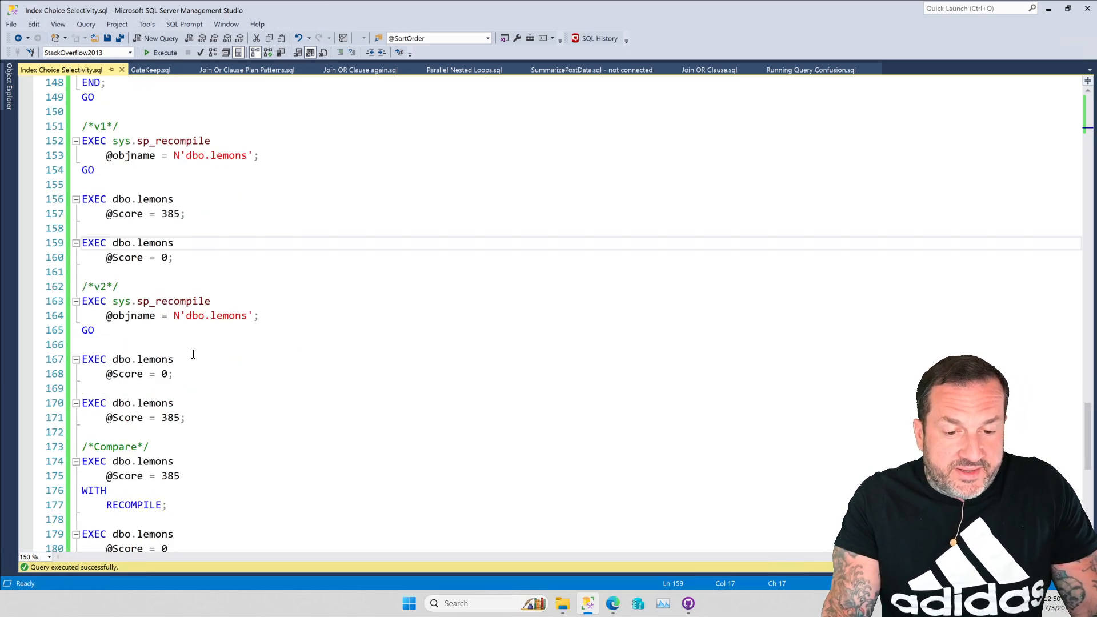
{"action": "left_click", "coordinate": [165, 53]}
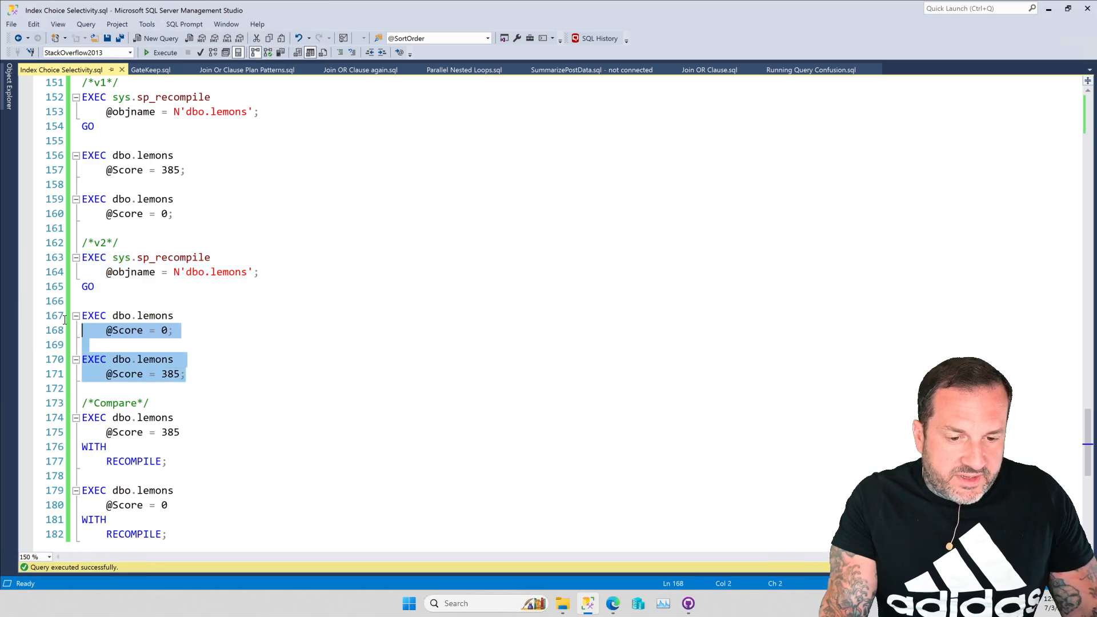
{"action": "left_click", "coordinate": [166, 52]}
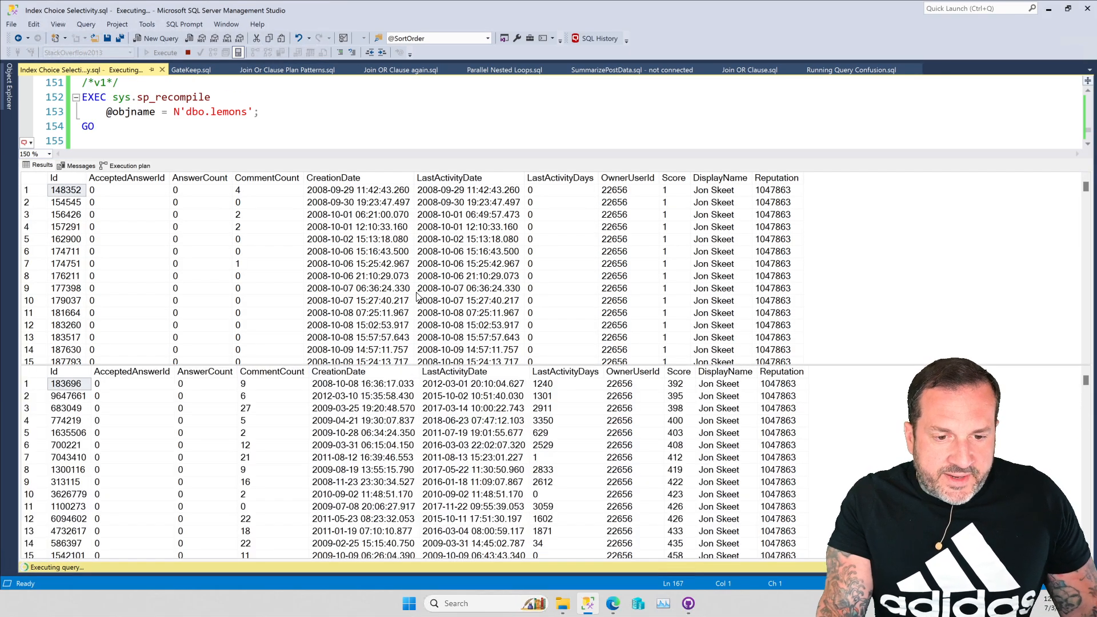
{"action": "left_click", "coordinate": [128, 165]}
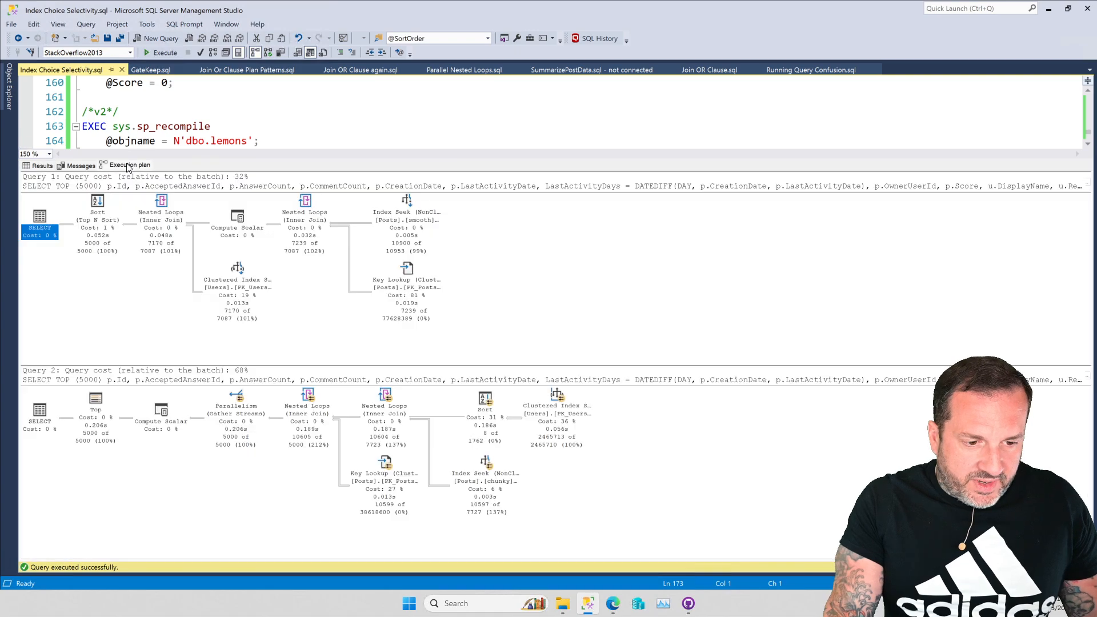
{"action": "mouse_move", "coordinate": [585, 371]}
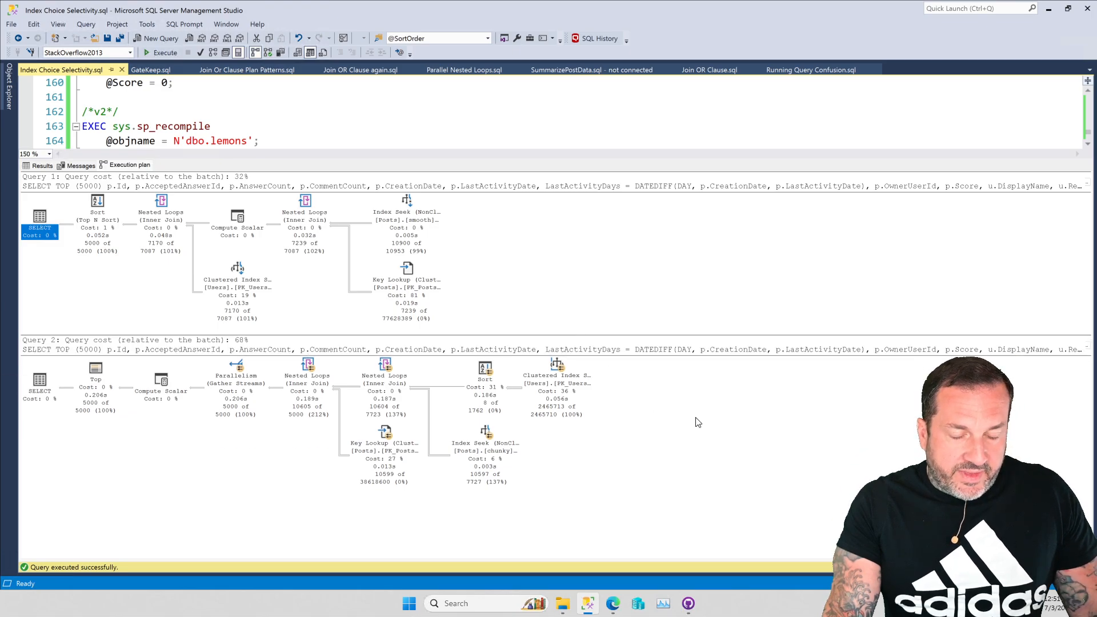
{"action": "mouse_move", "coordinate": [686, 427]}
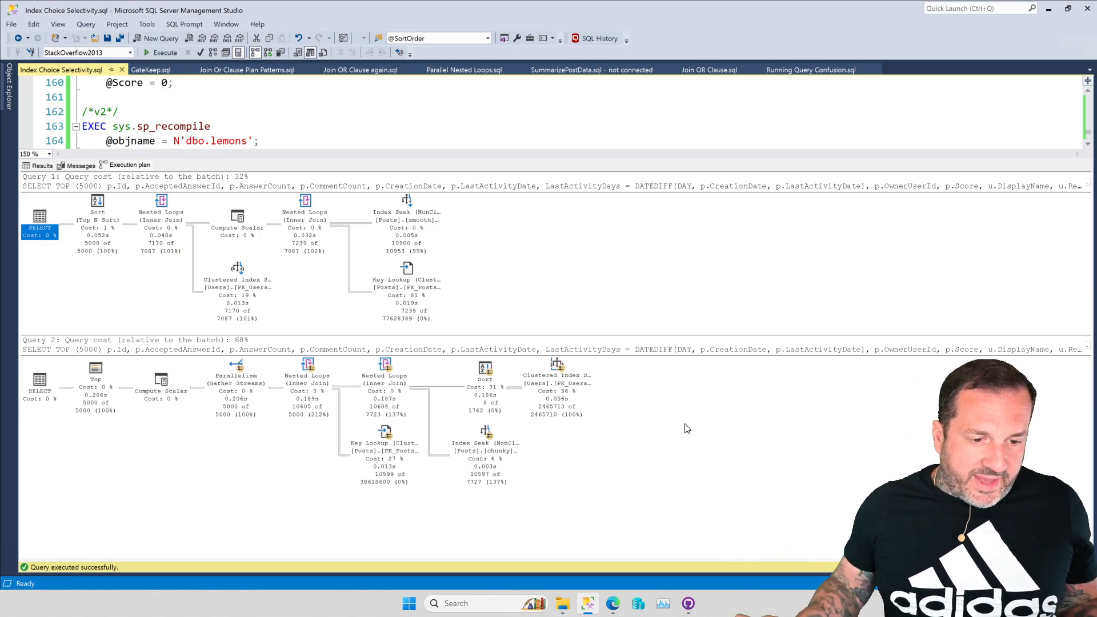
{"action": "mouse_move", "coordinate": [736, 509]}
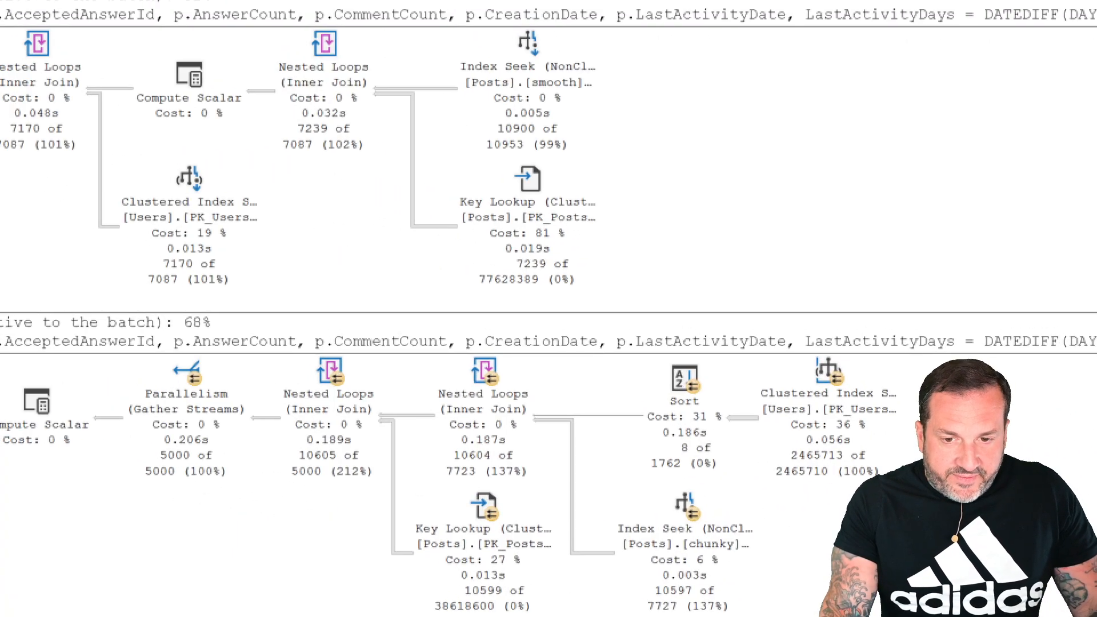
{"action": "scroll", "scroll_direction": "left", "scroll_amount": 3}
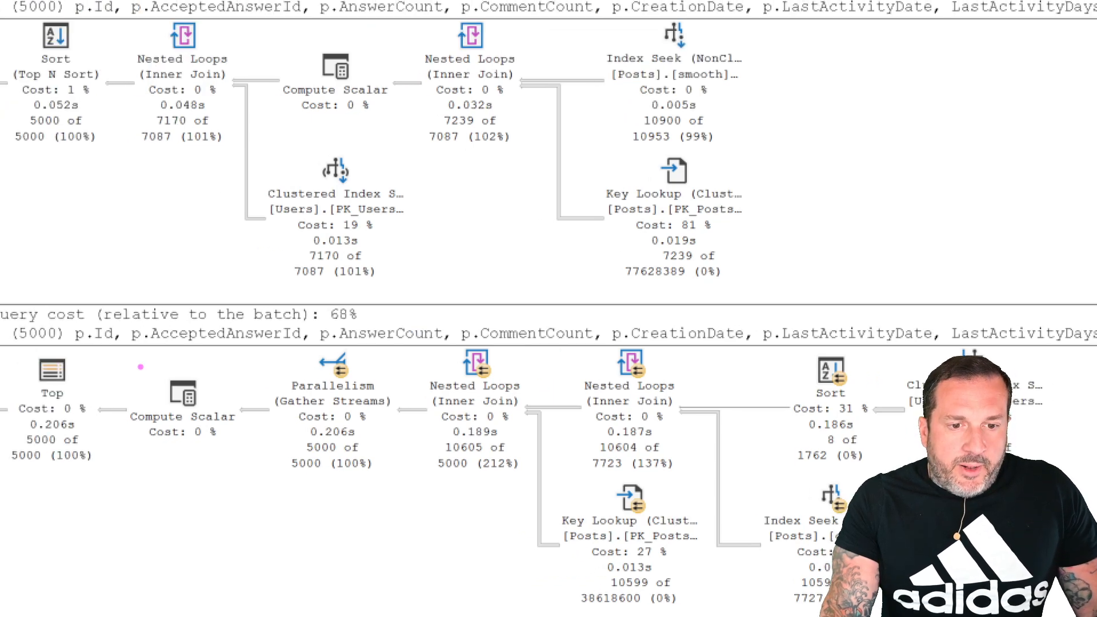
{"action": "left_click", "coordinate": [25, 46]}
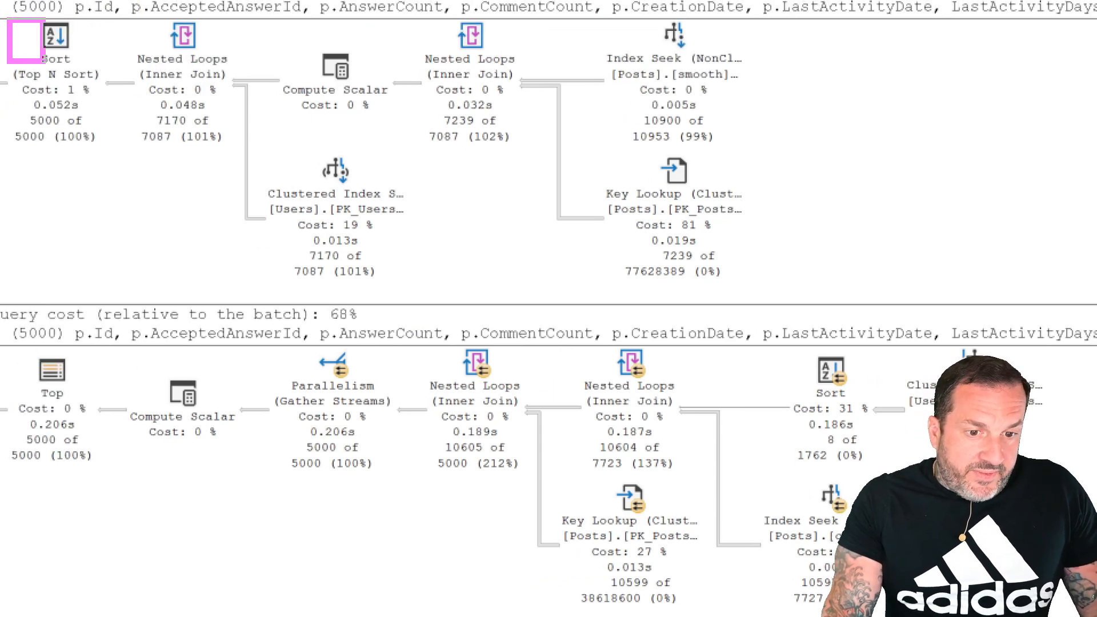
{"action": "left_click", "coordinate": [56, 77]}
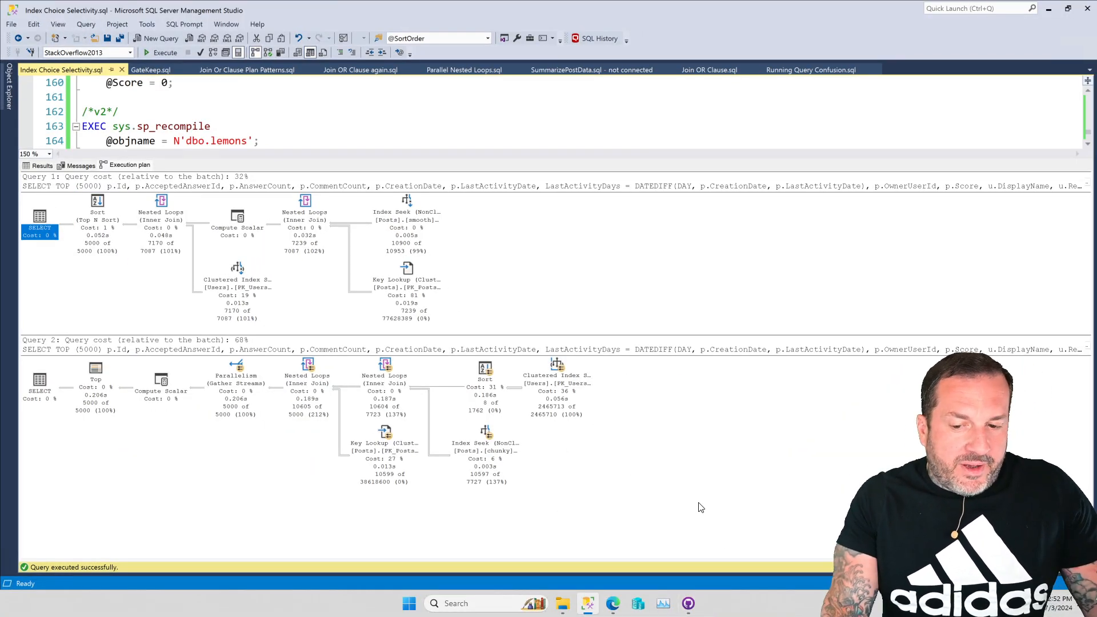
{"action": "mouse_move", "coordinate": [545, 415]}
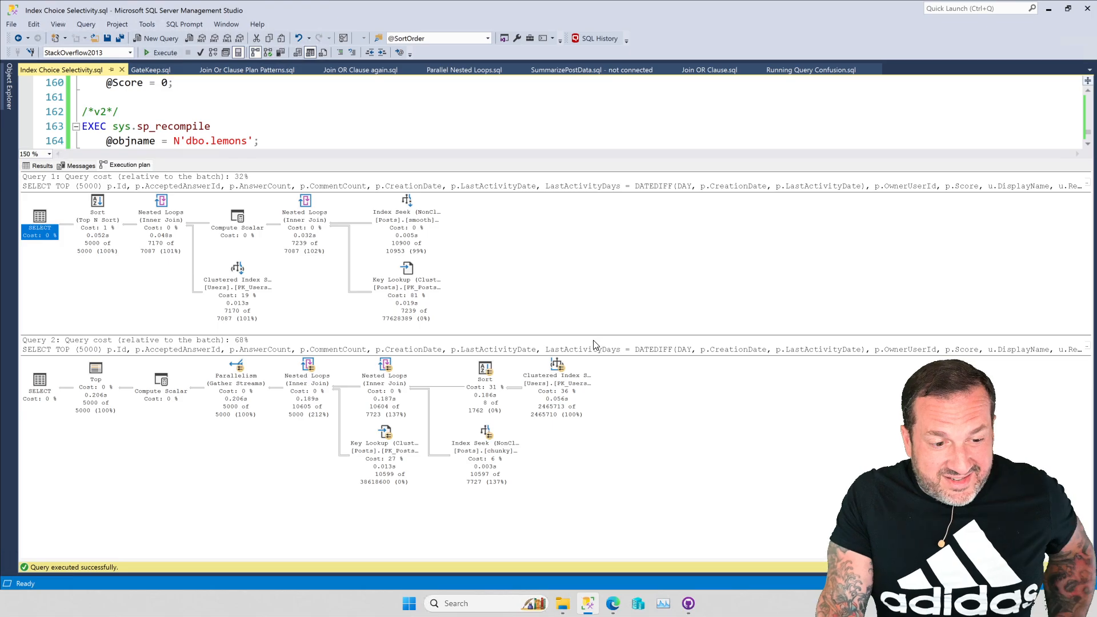
{"action": "mouse_move", "coordinate": [696, 465]}
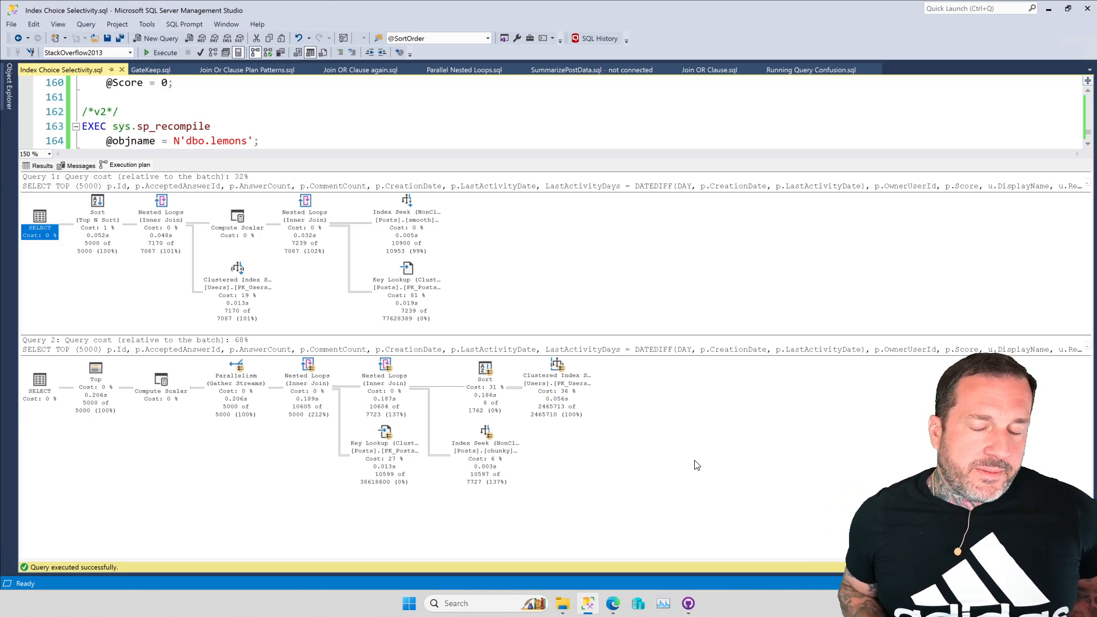
{"action": "mouse_move", "coordinate": [780, 484]}
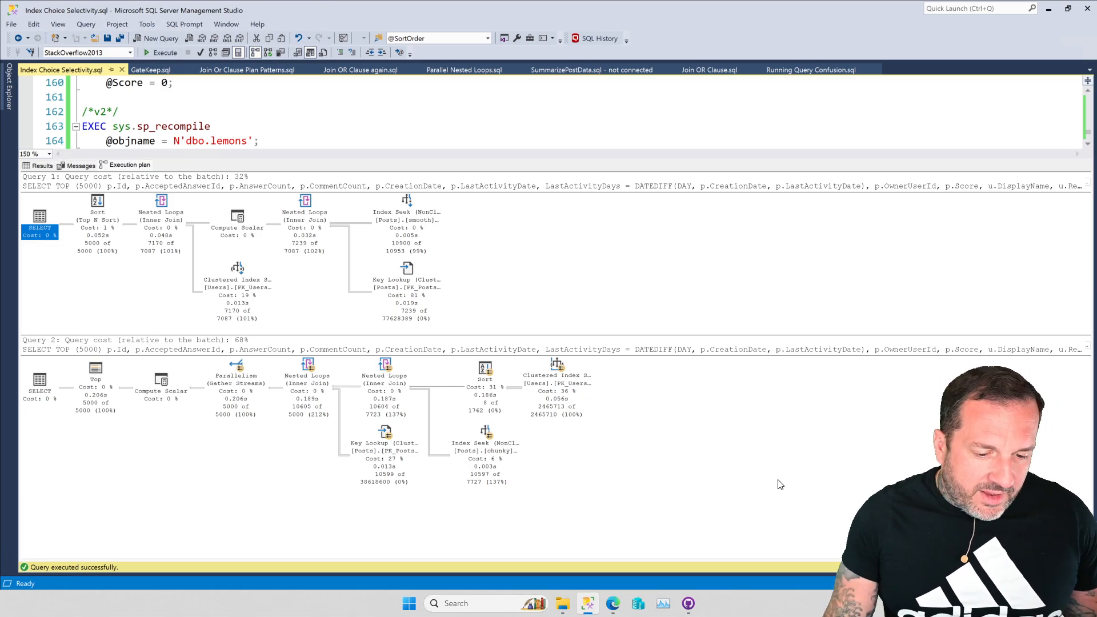
{"action": "mouse_move", "coordinate": [768, 464]}
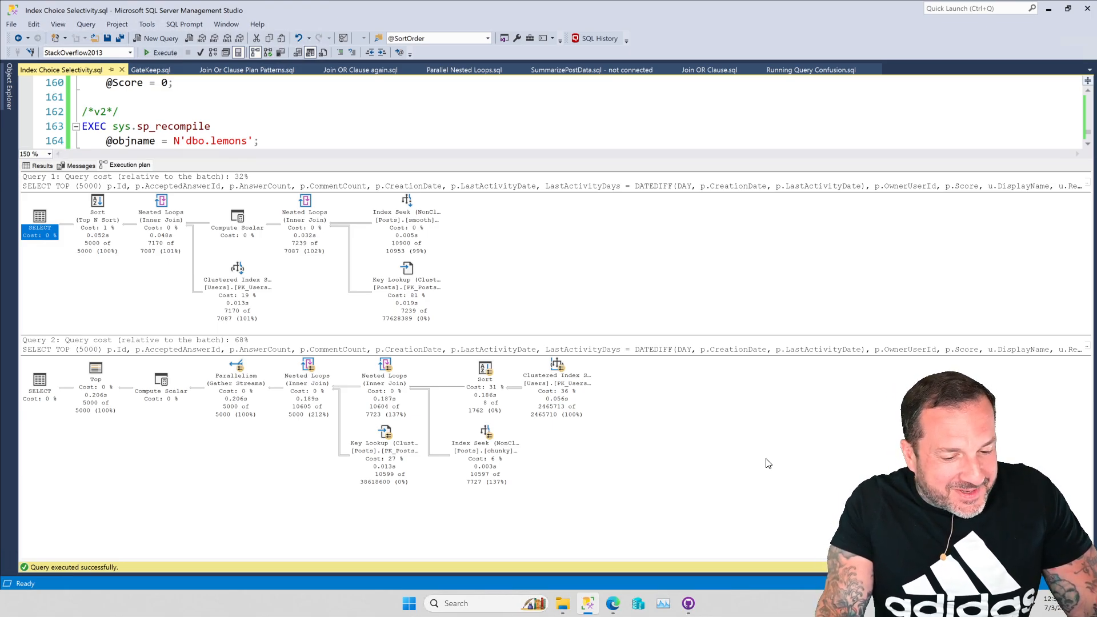
{"action": "mouse_move", "coordinate": [414, 464]}
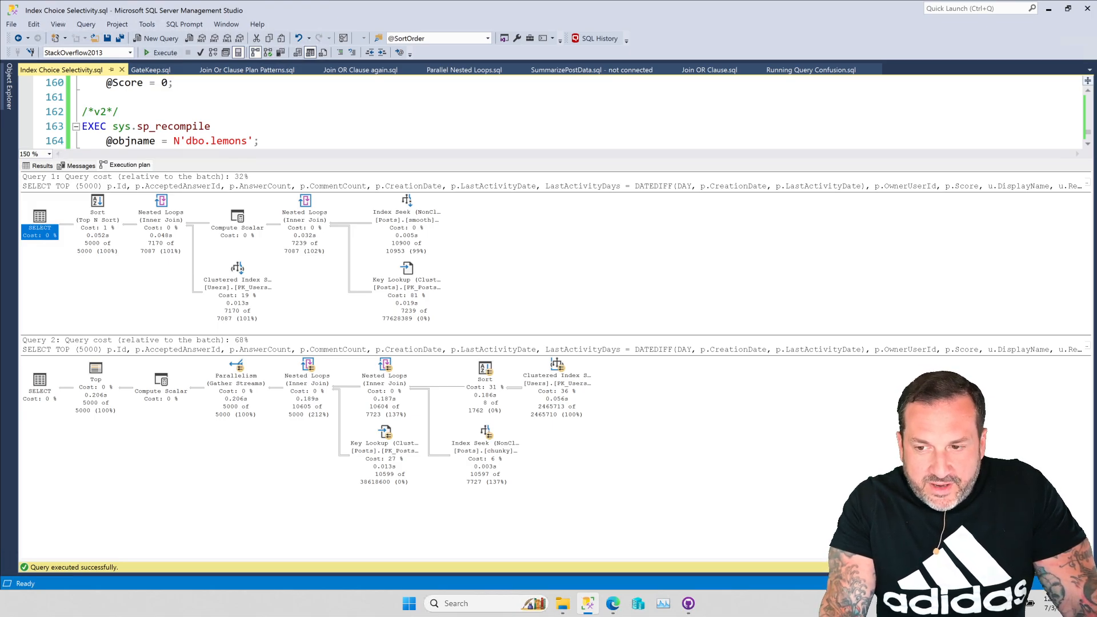
{"action": "mouse_move", "coordinate": [776, 197]}
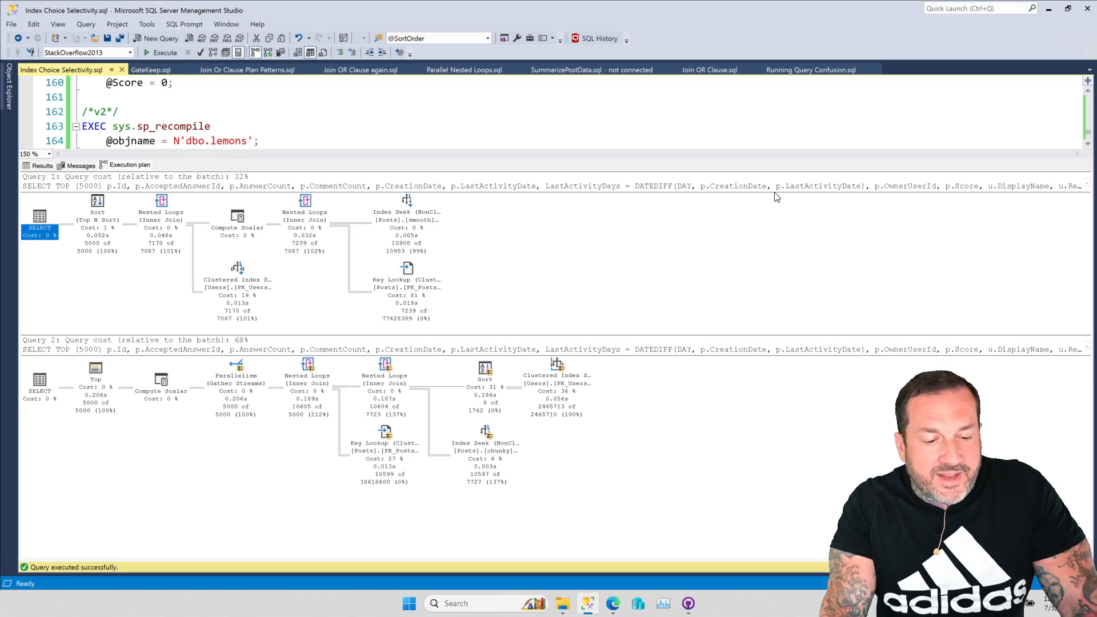
{"action": "mouse_move", "coordinate": [664, 282]}
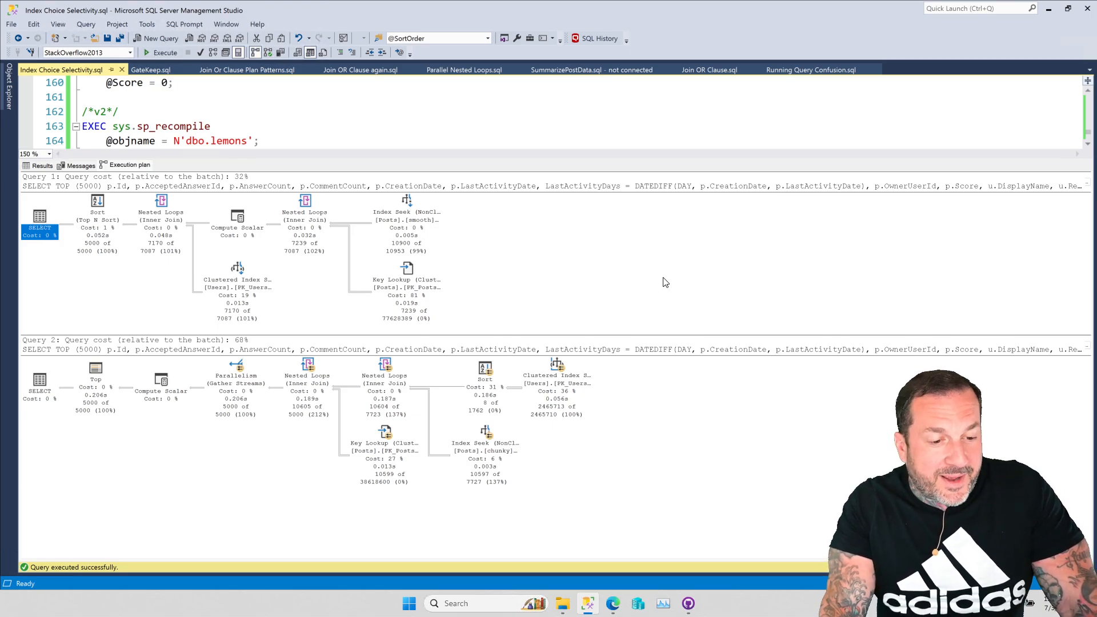